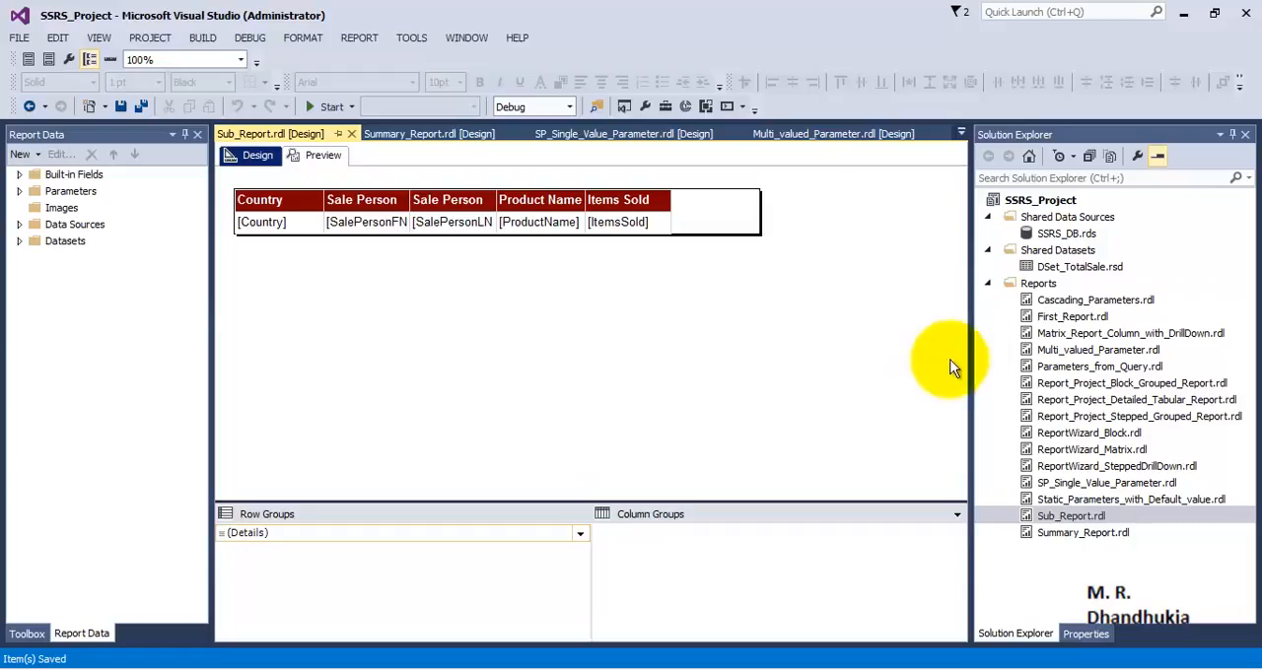
- Preview Sub_Report and view its country sales rows for Europe
left_click(1071, 517)
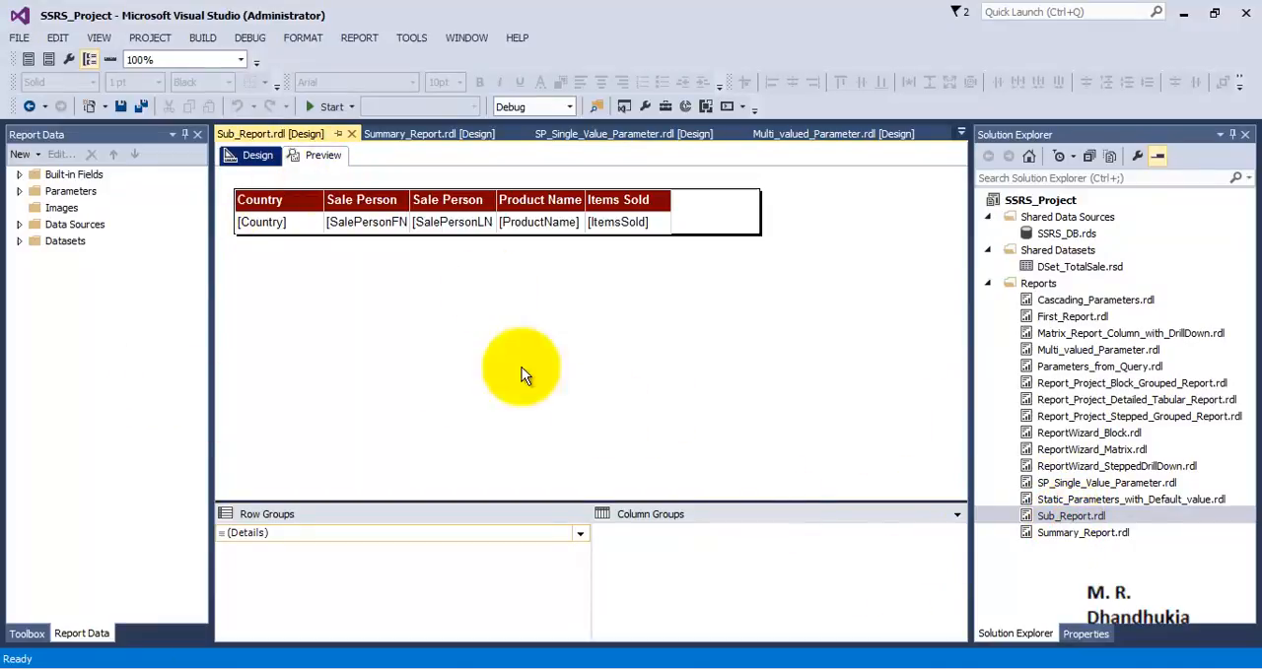
mouse_move(323, 153)
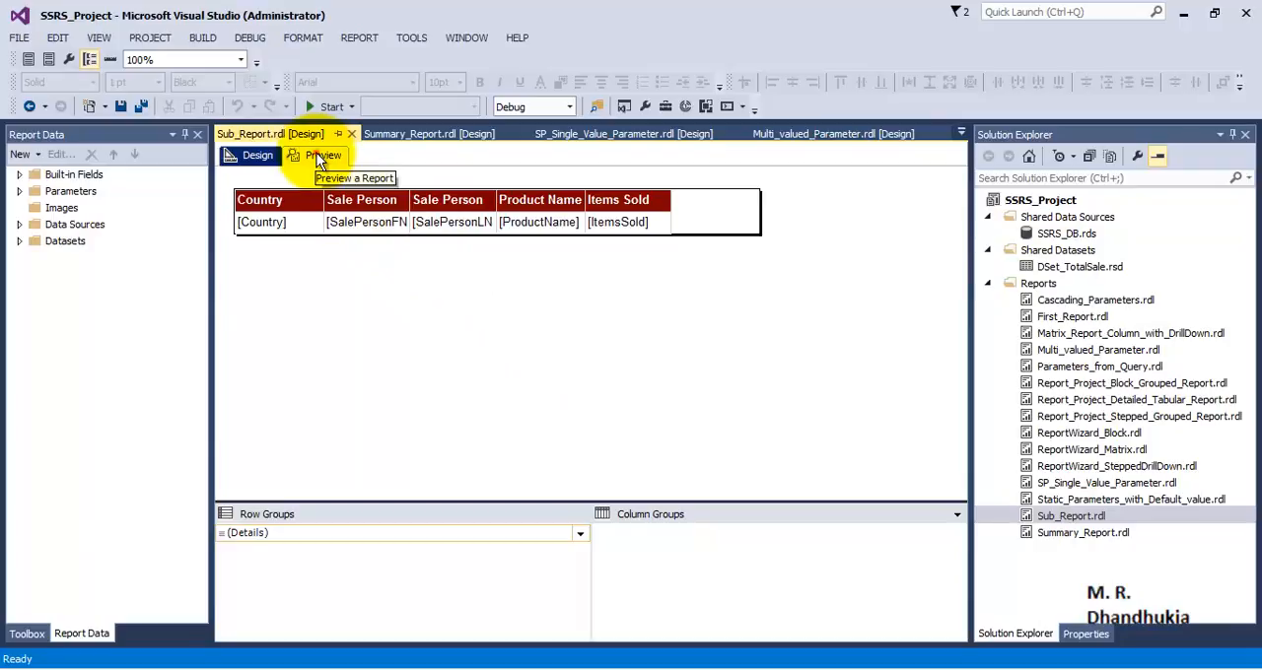
left_click(323, 154)
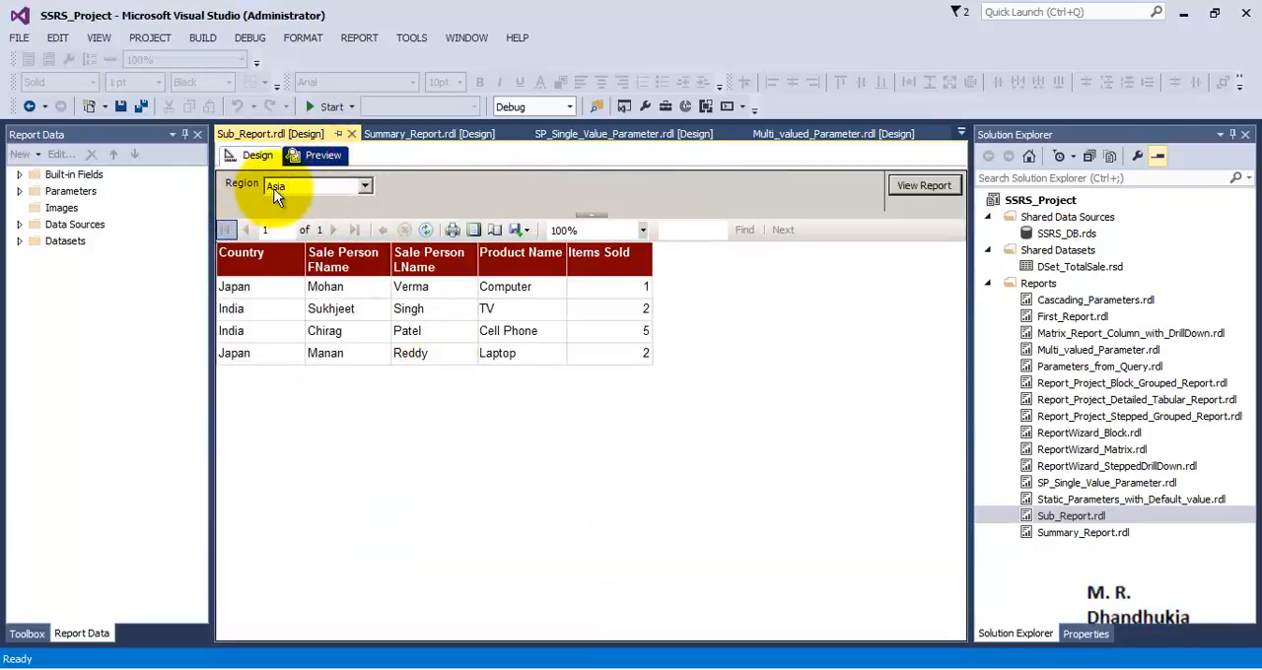
left_click(365, 185)
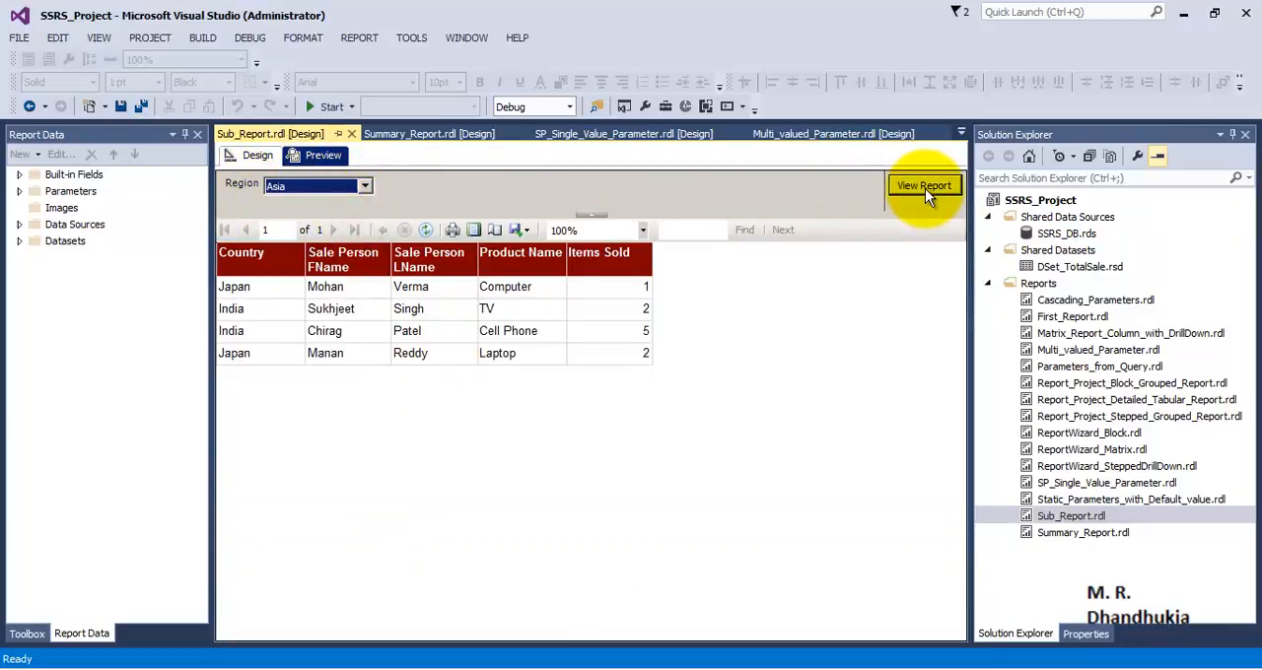
left_click(363, 186)
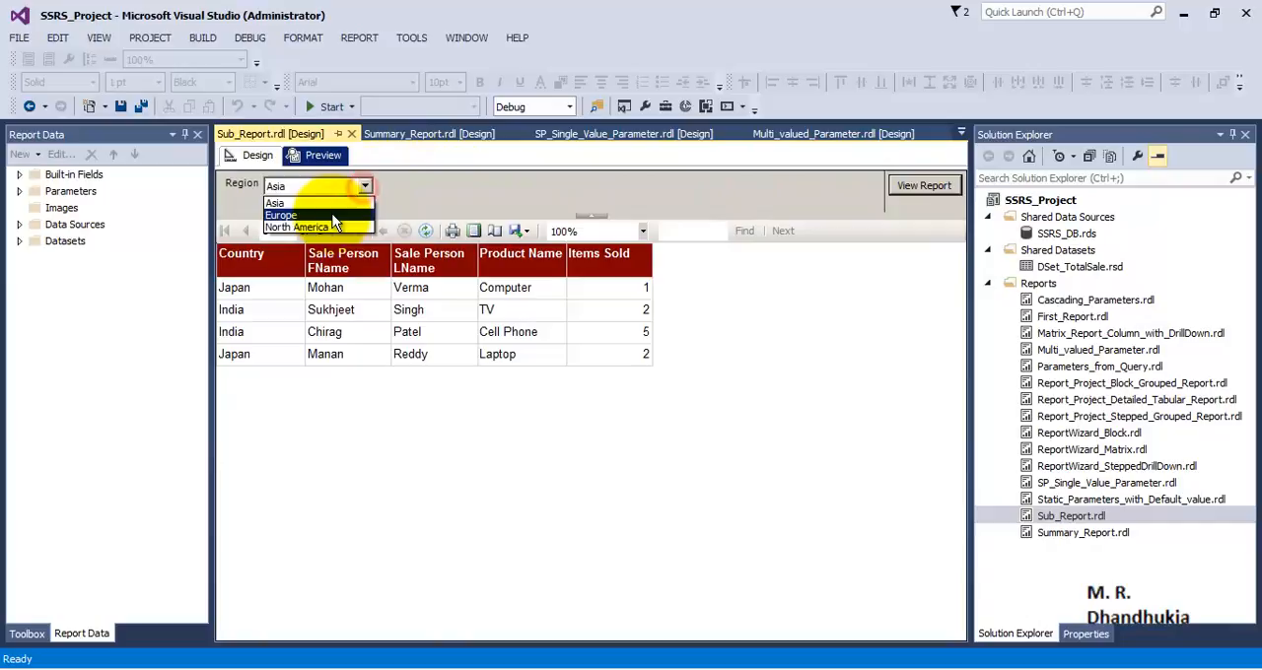
left_click(280, 215)
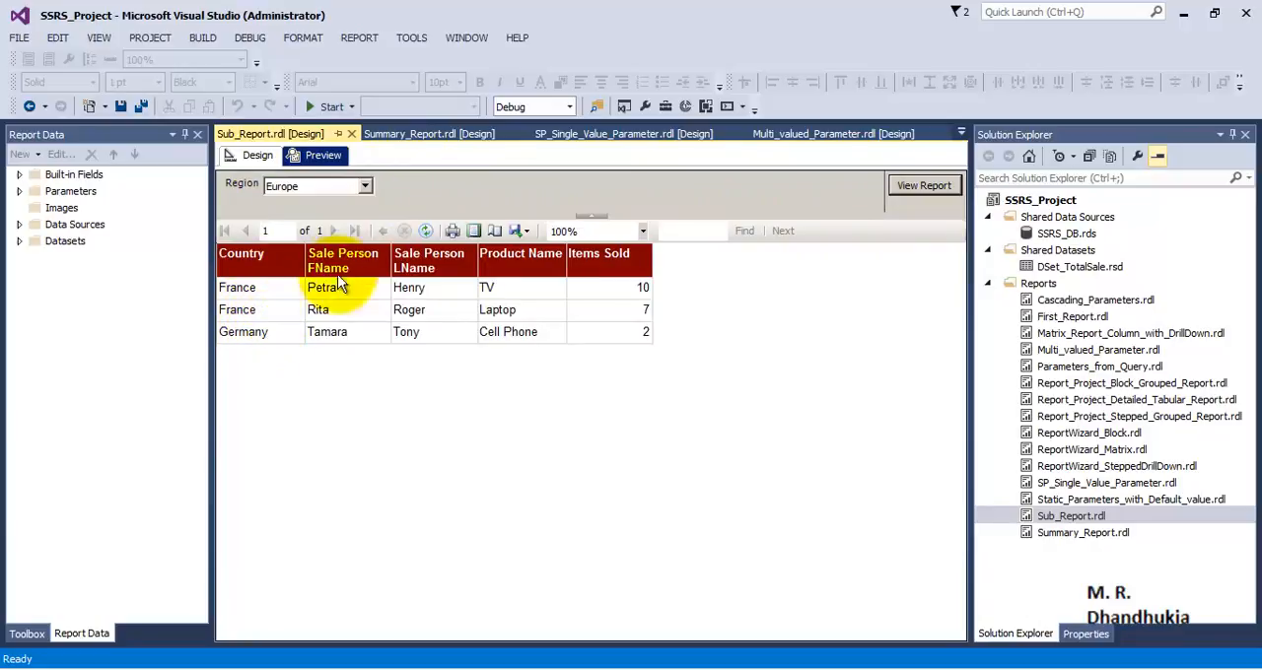
- Run the preview for North America, then return to the Asia results
left_click(318, 186)
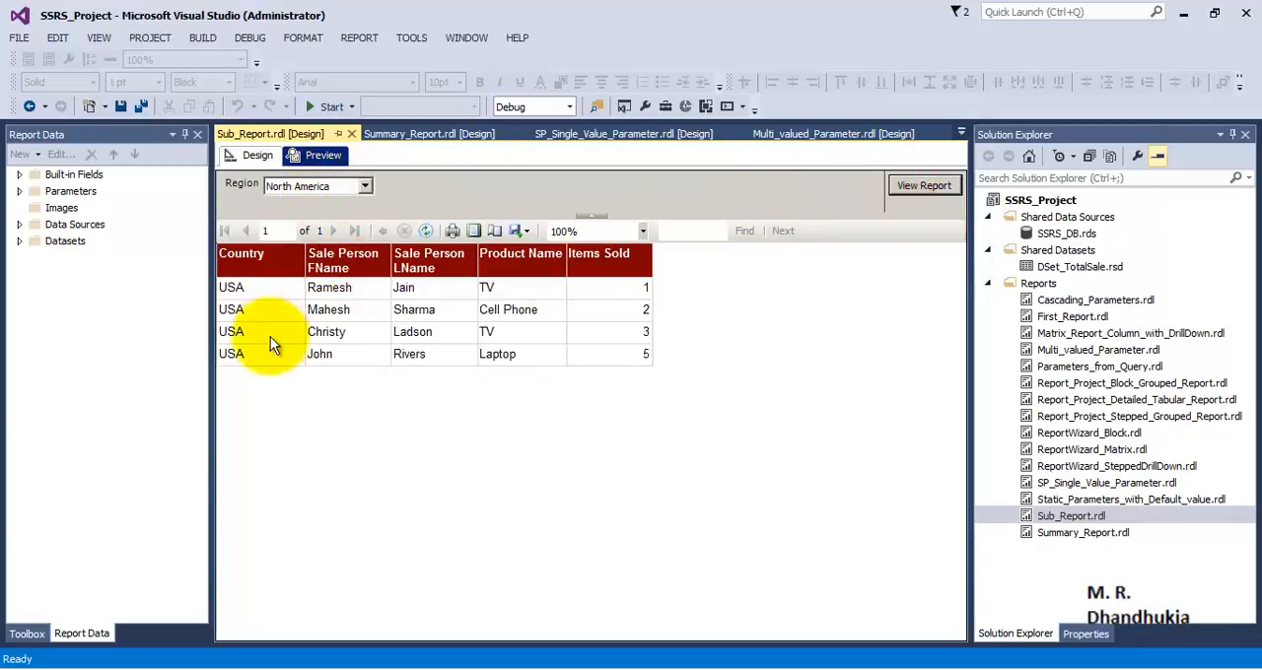
left_click(365, 185)
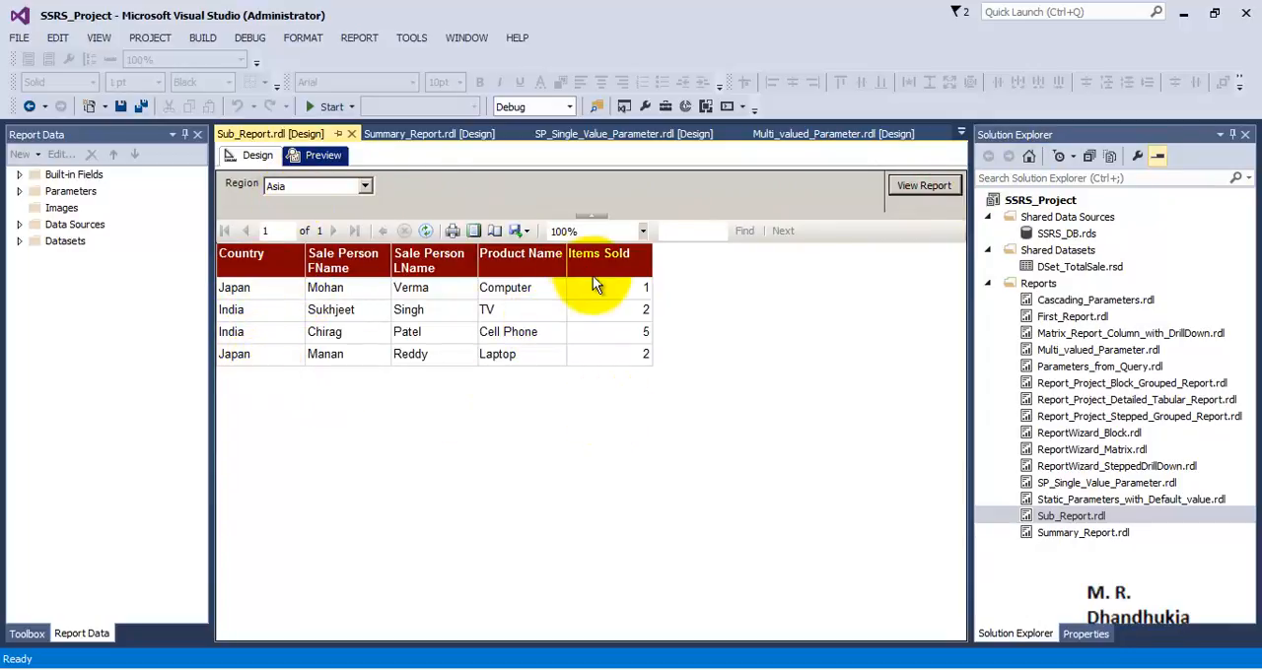
left_click(1071, 517)
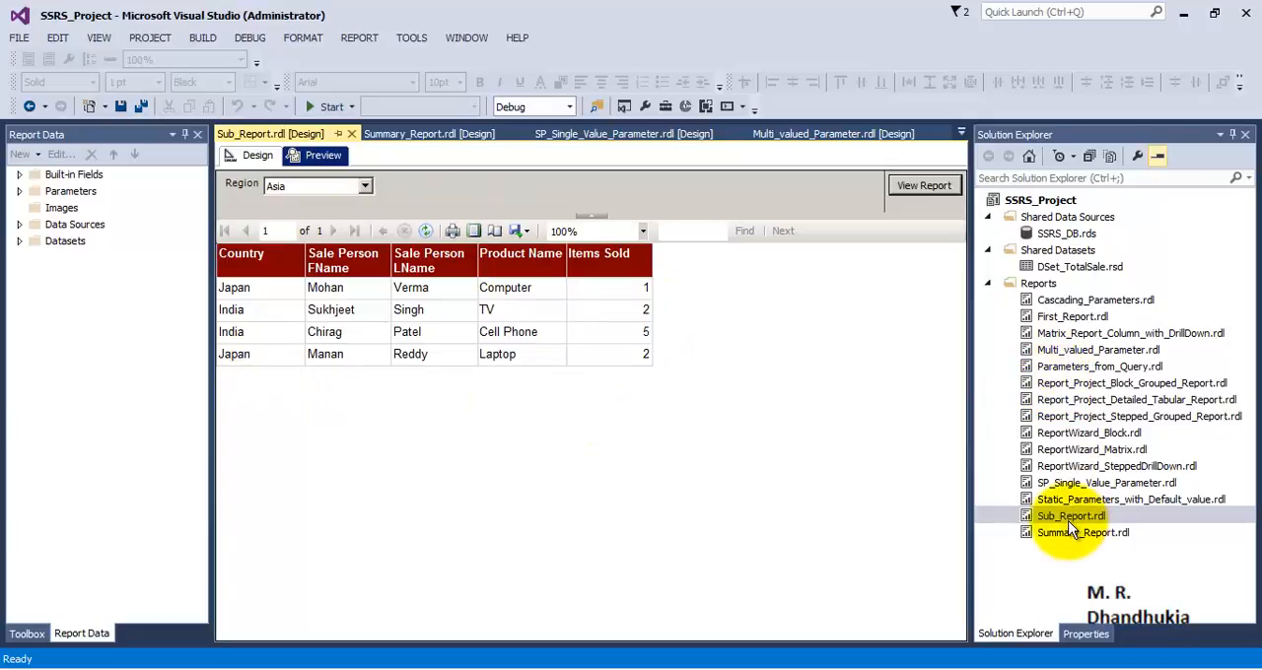
- Add a new empty report named Main_Report.rdl to the project's Reports and open it
right_click(1037, 284)
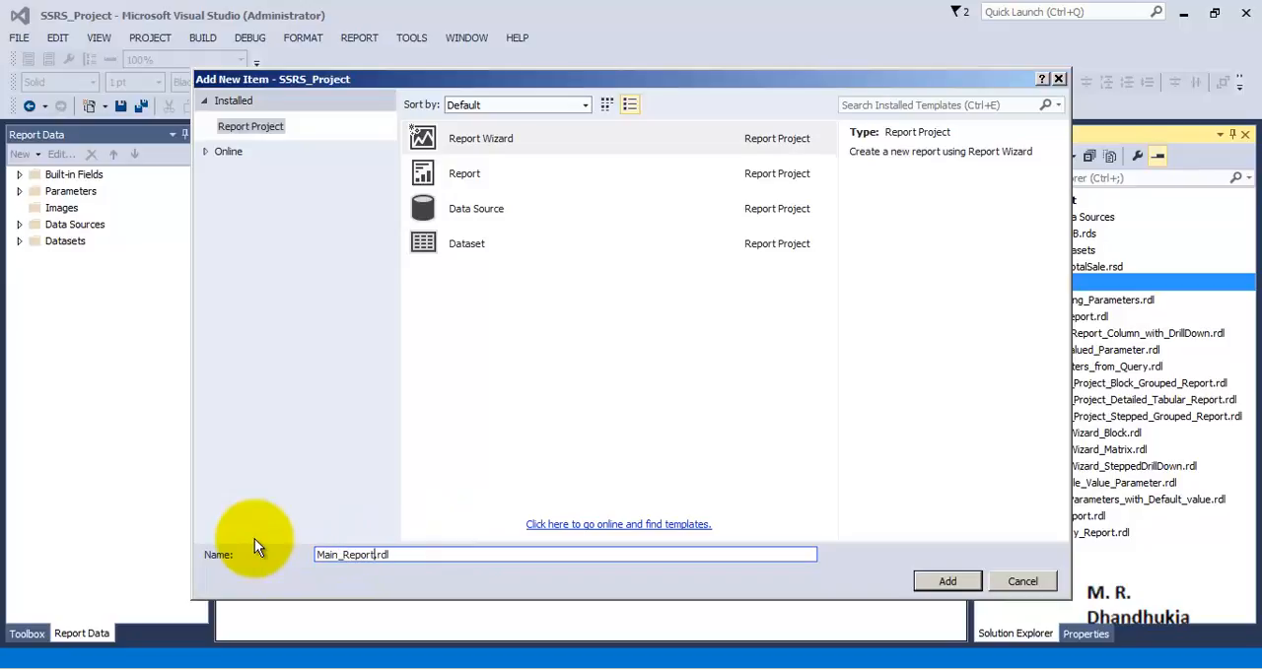
left_click(465, 171)
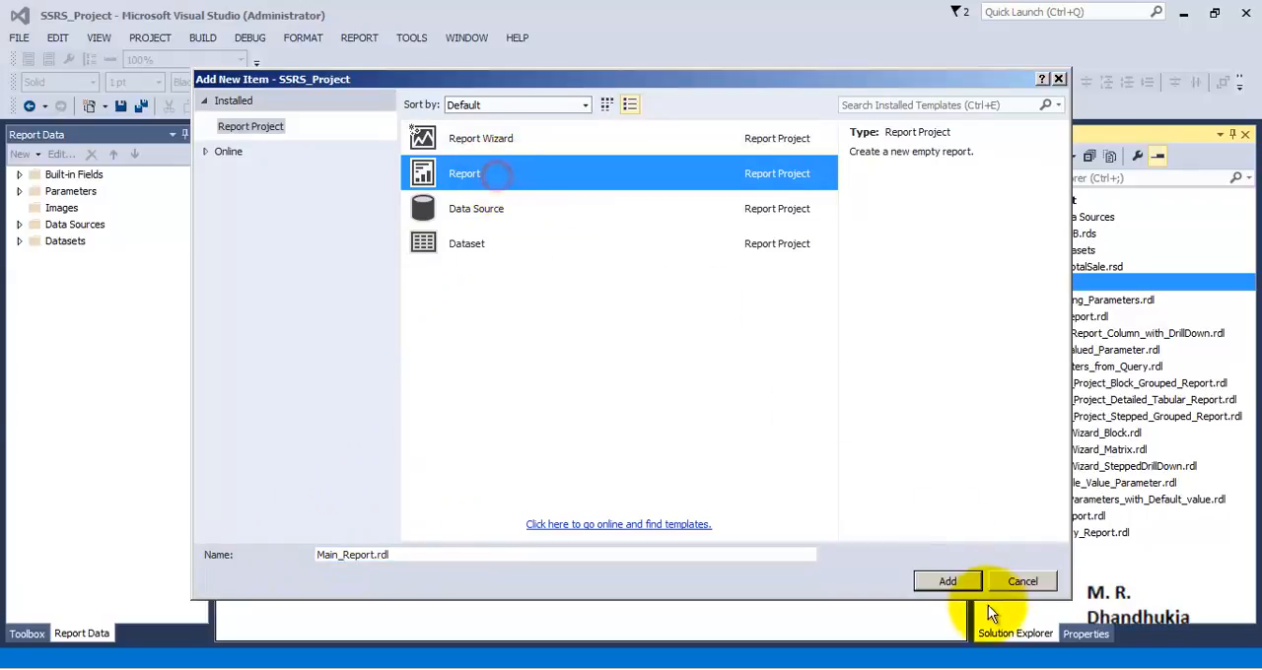
left_click(947, 580)
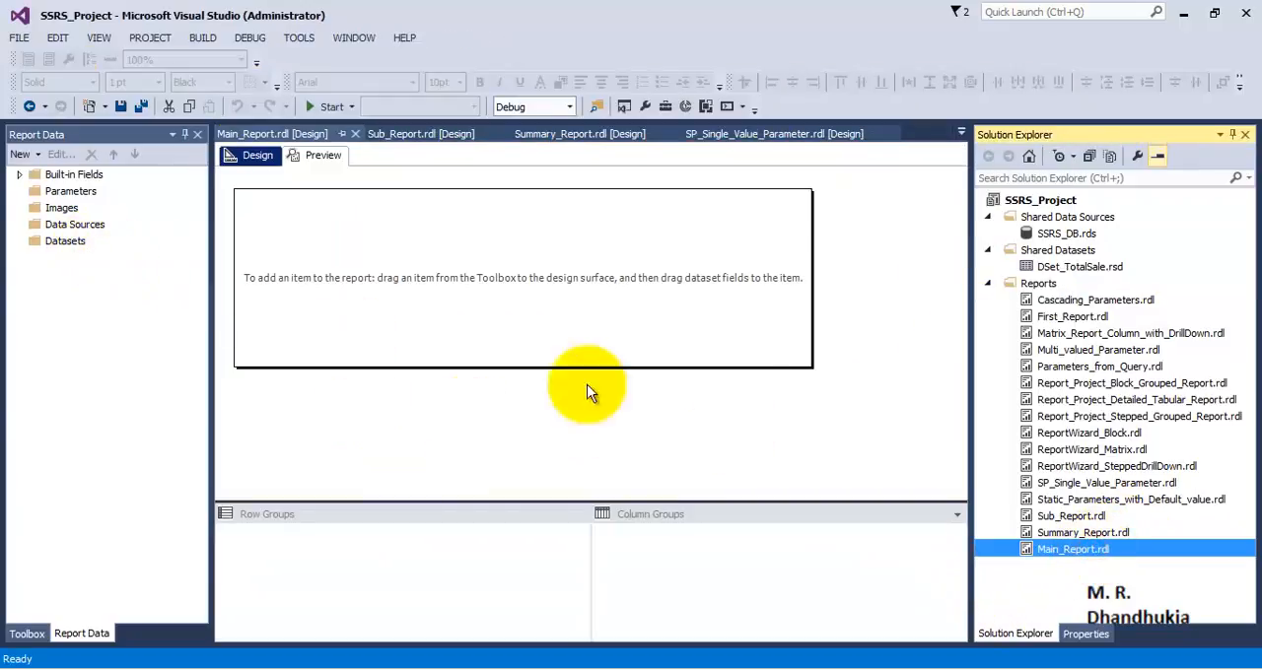
- Start an embedded dataset DSet_Main_Report using data source DataSource1
left_click(66, 241)
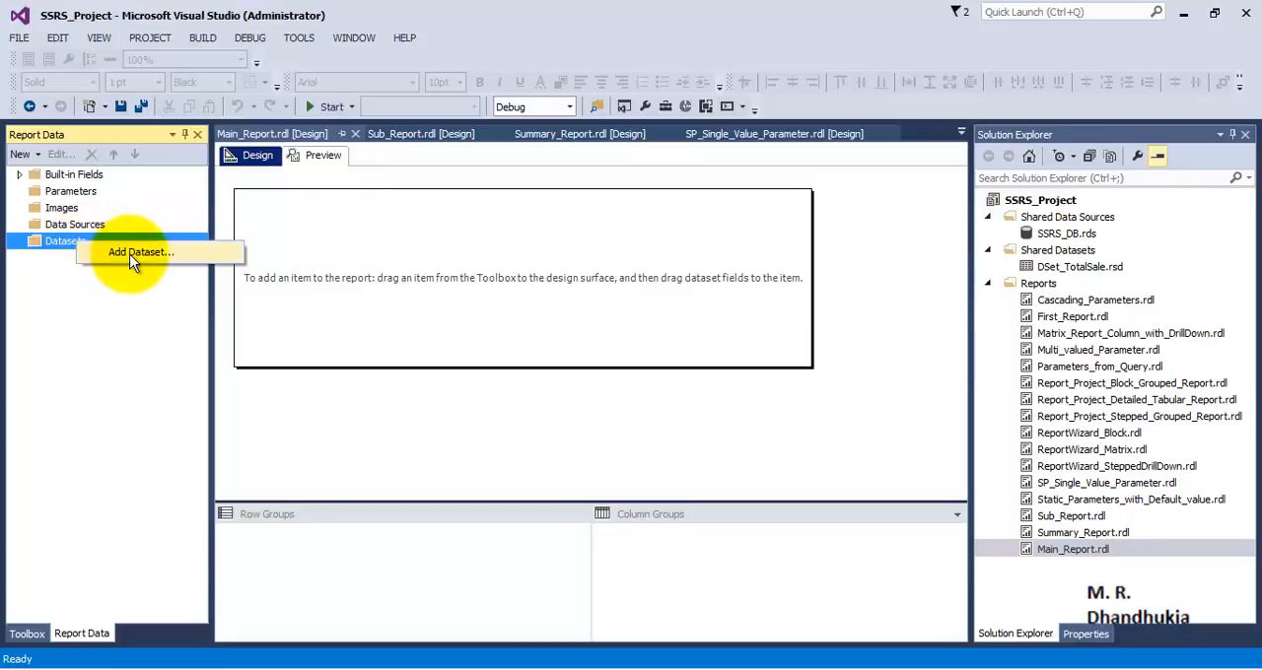
left_click(140, 252)
type("D")
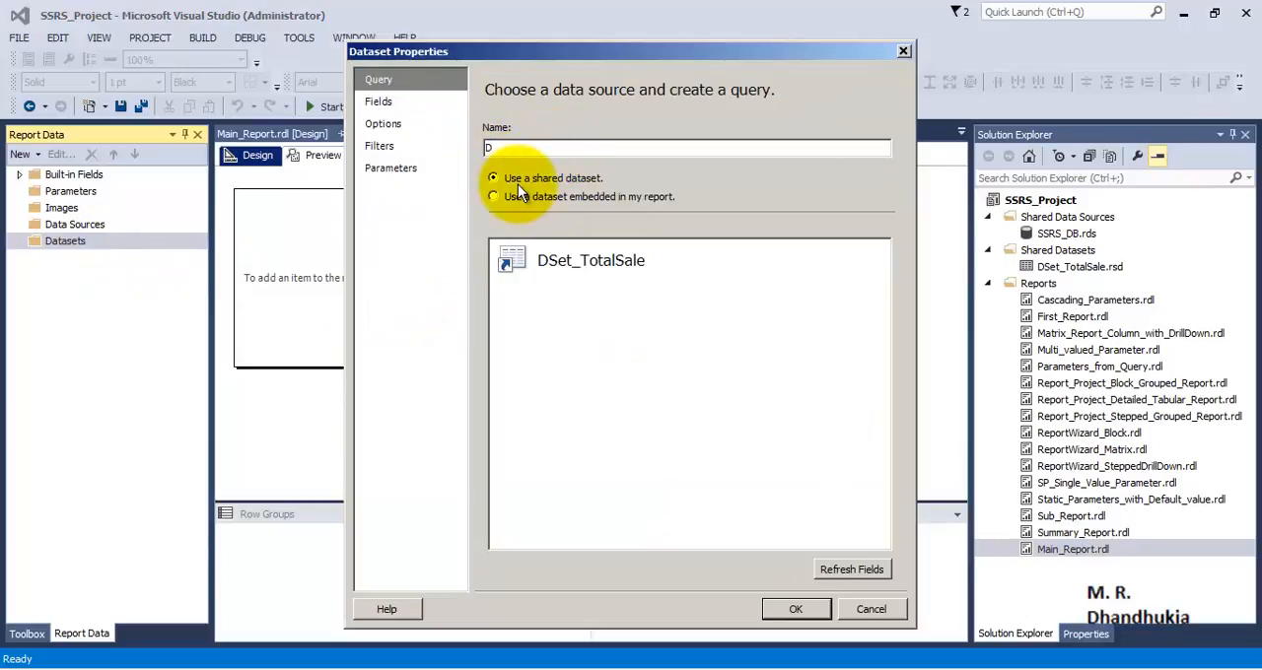
type("Set_M")
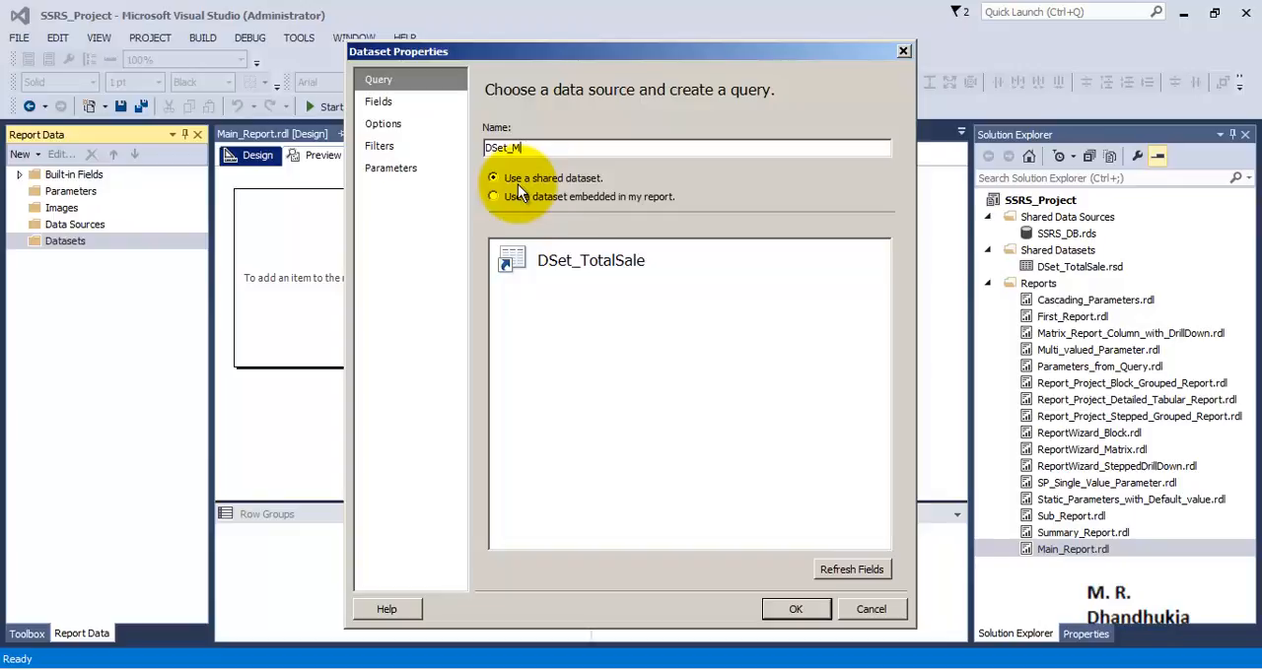
type("ain_Report")
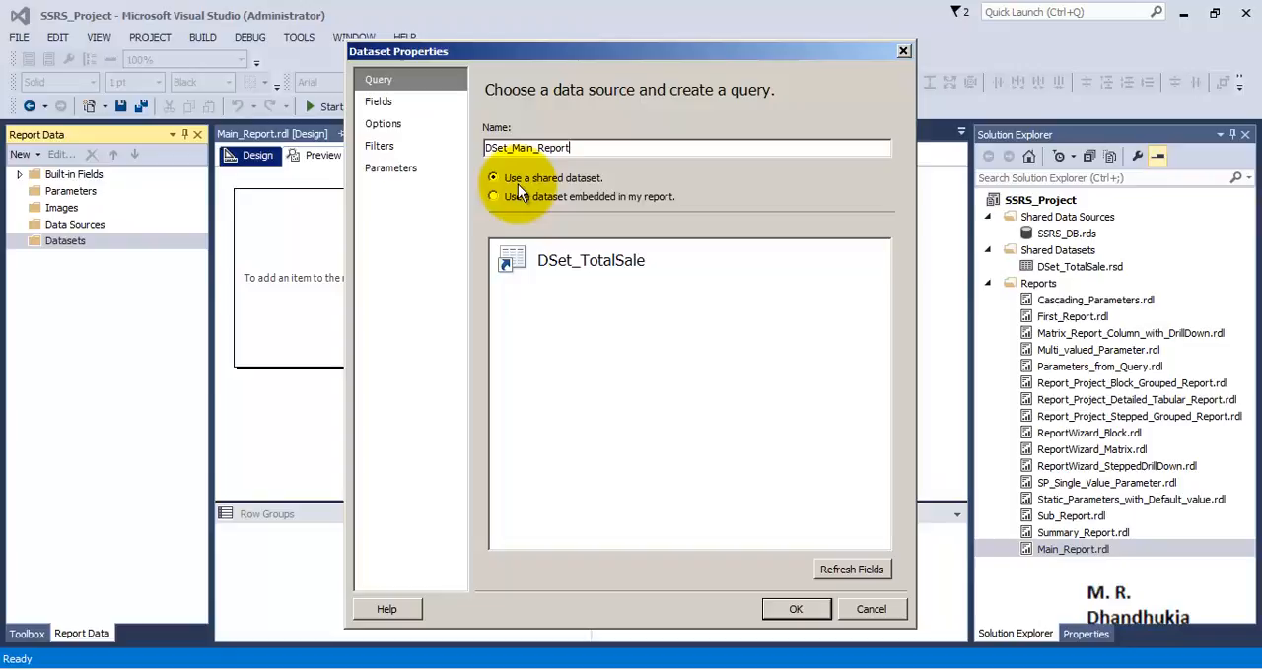
left_click(493, 197)
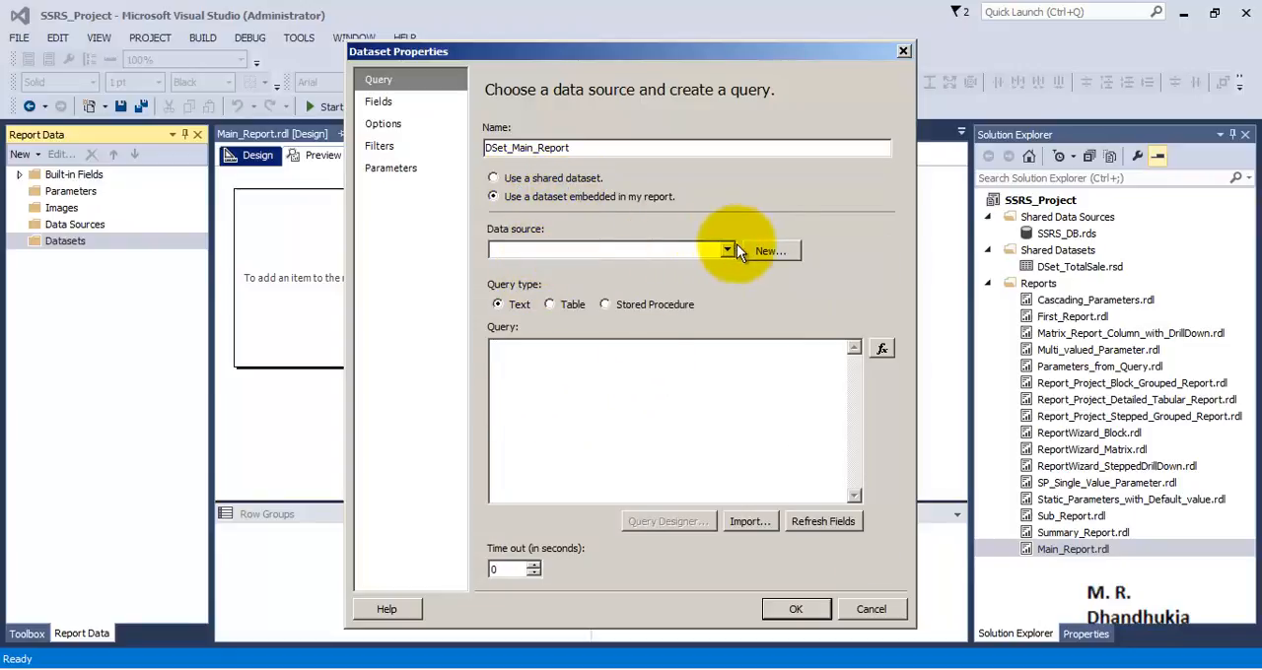
left_click(769, 250)
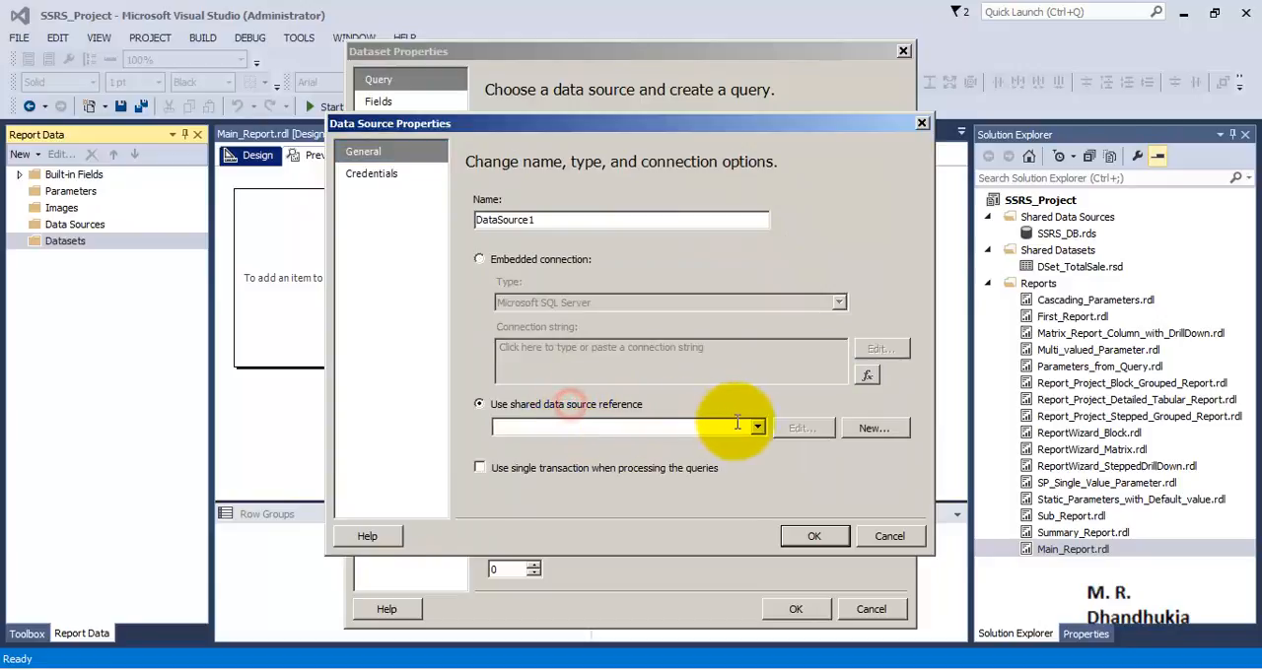
left_click(814, 537)
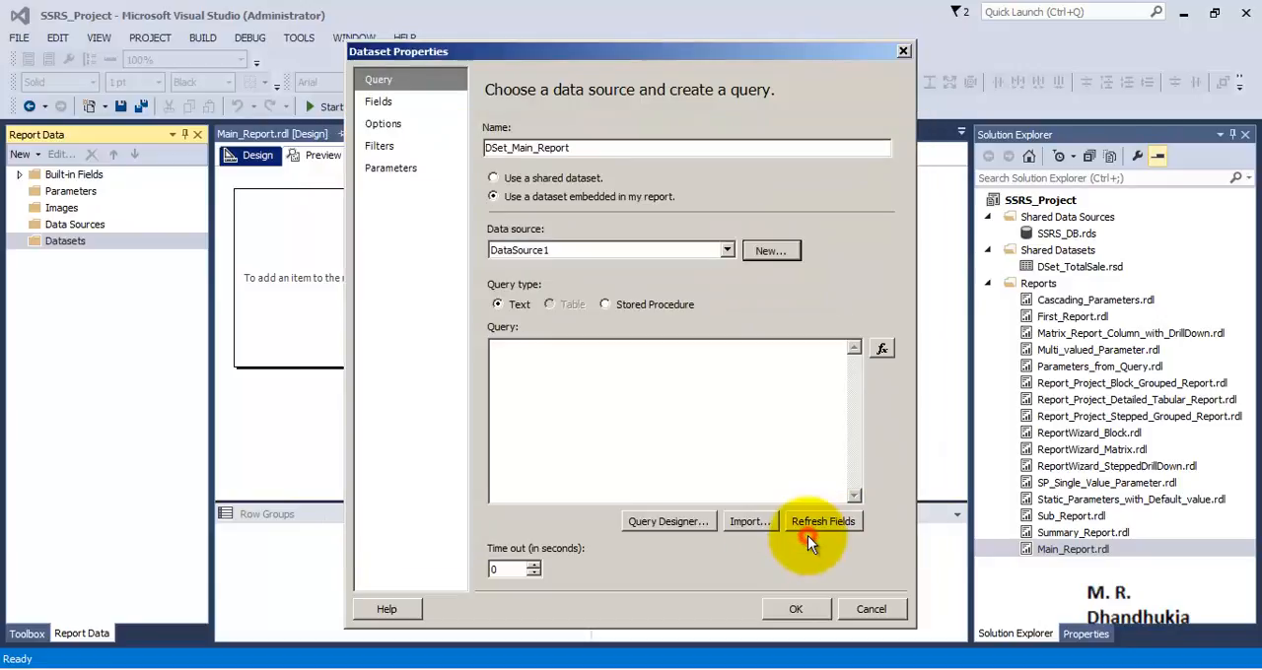
- Give the dataset the query Select * from TotalSale and confirm it
type("s")
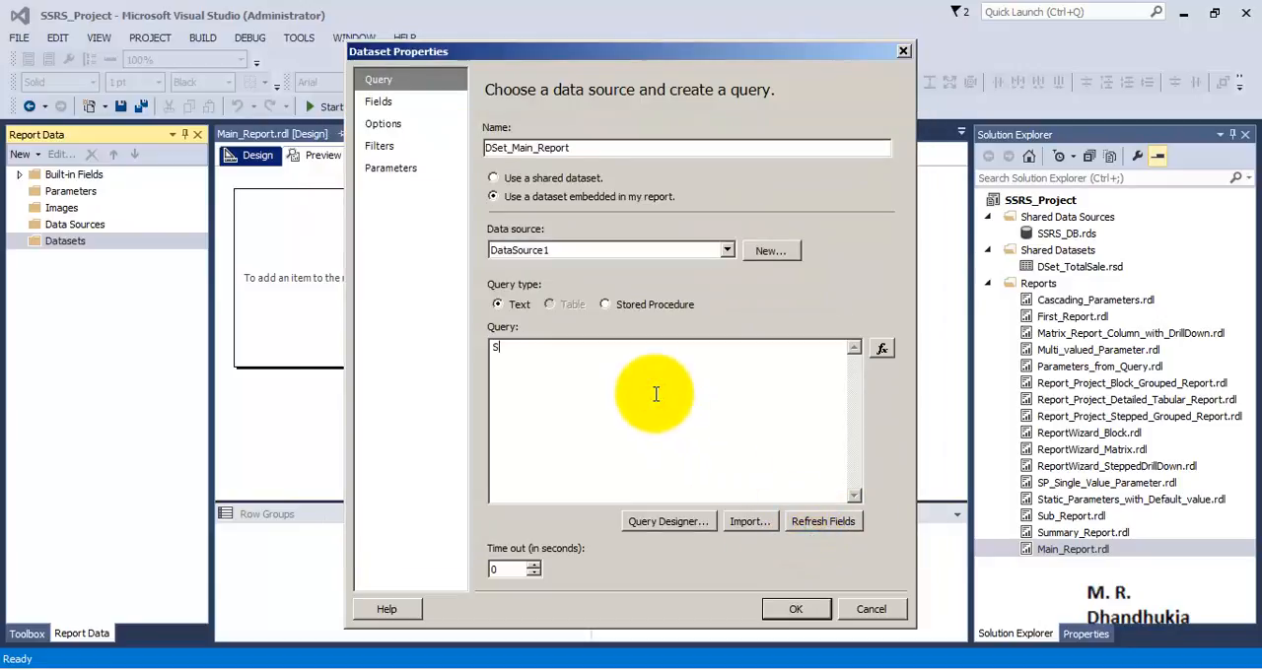
type("elect * f")
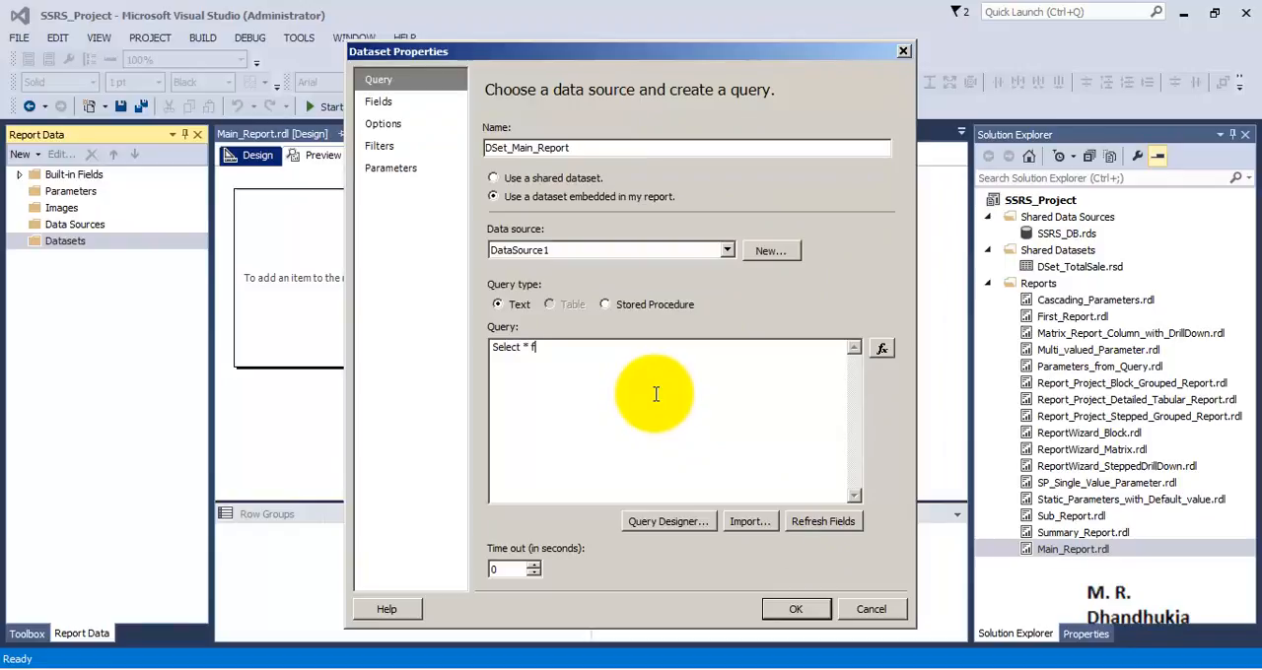
type("rom TotalSale")
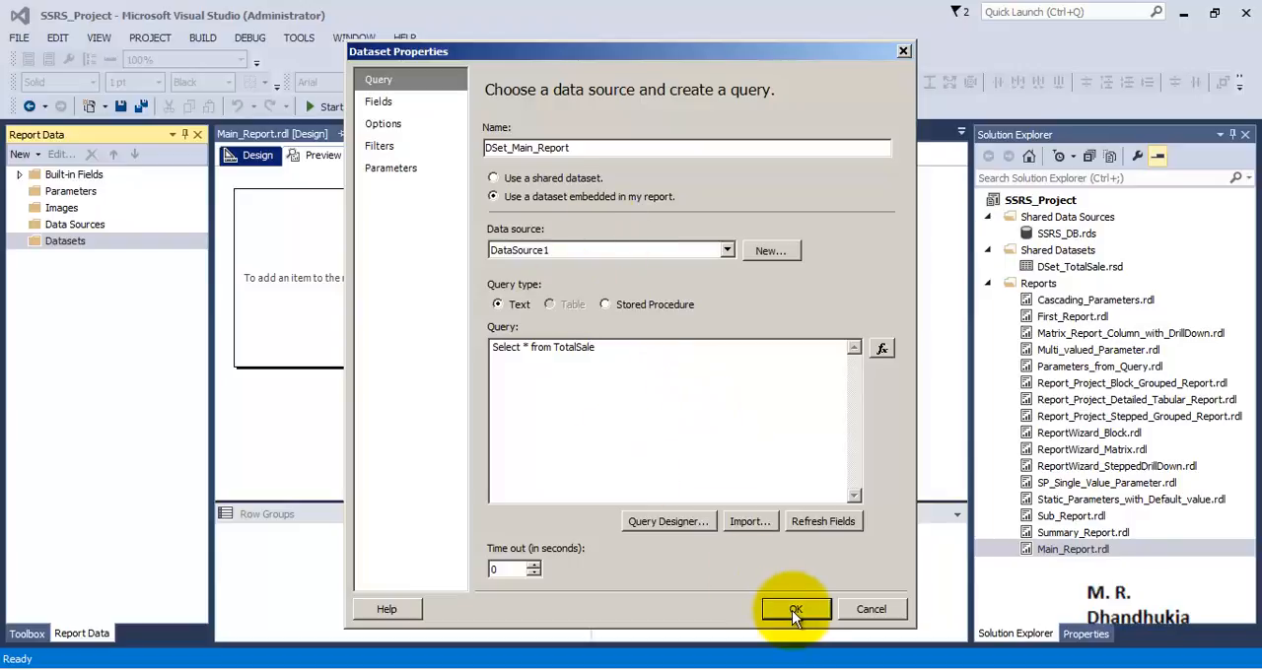
left_click(794, 607)
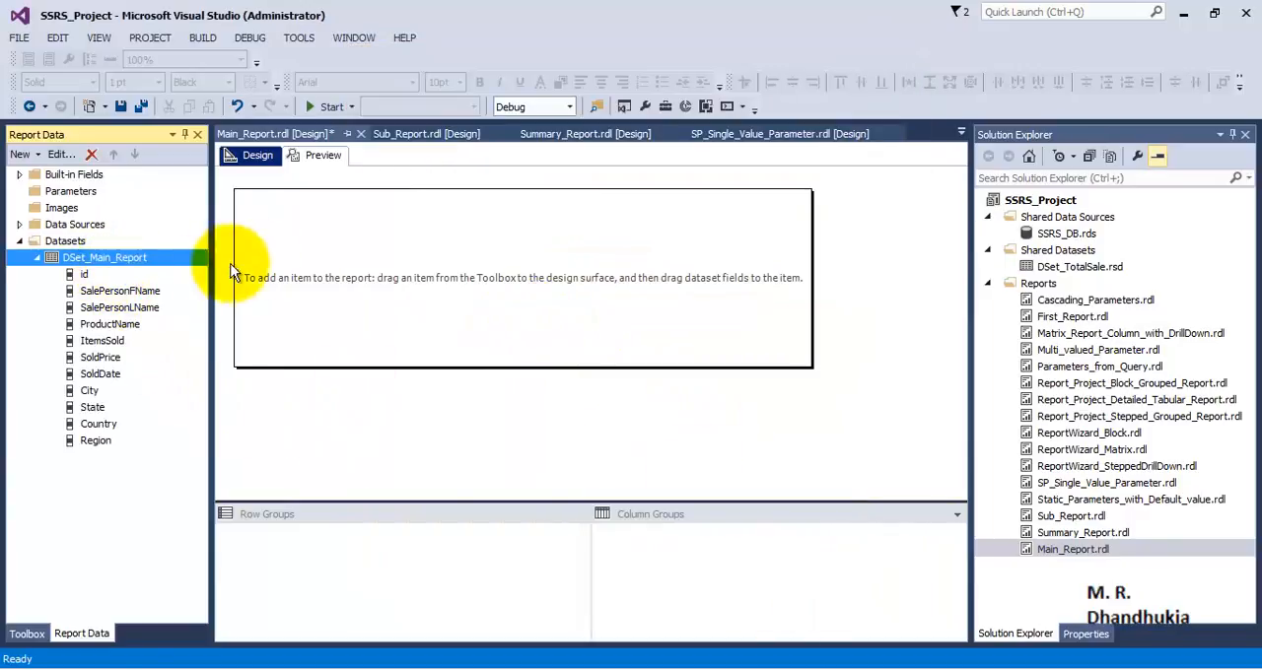
- Drag a Matrix from the Toolbox onto the top left of the report body
left_click(27, 633)
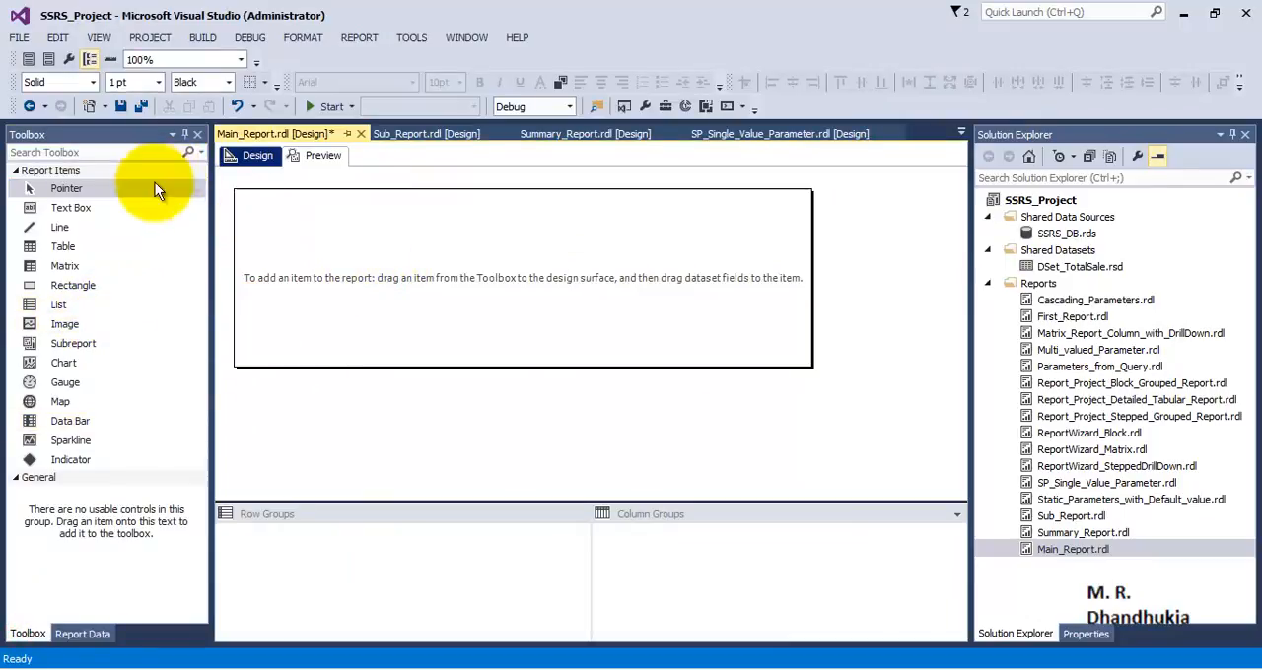
mouse_move(59, 402)
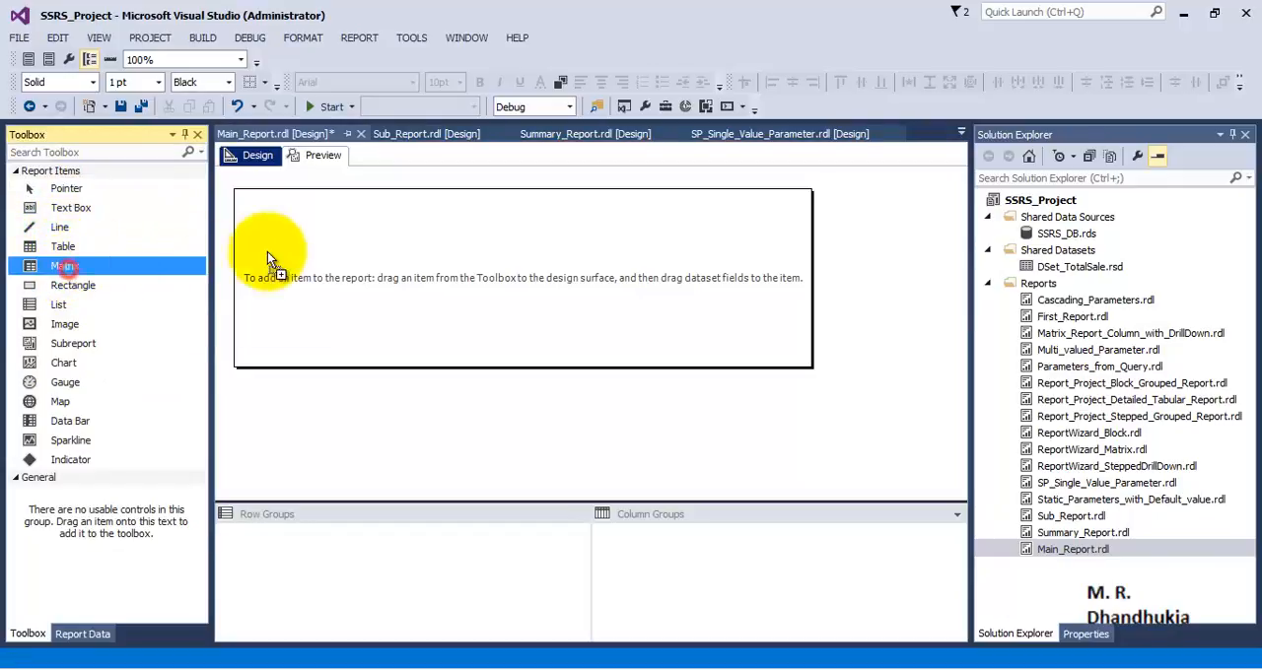
left_click_drag(63, 265, 296, 247)
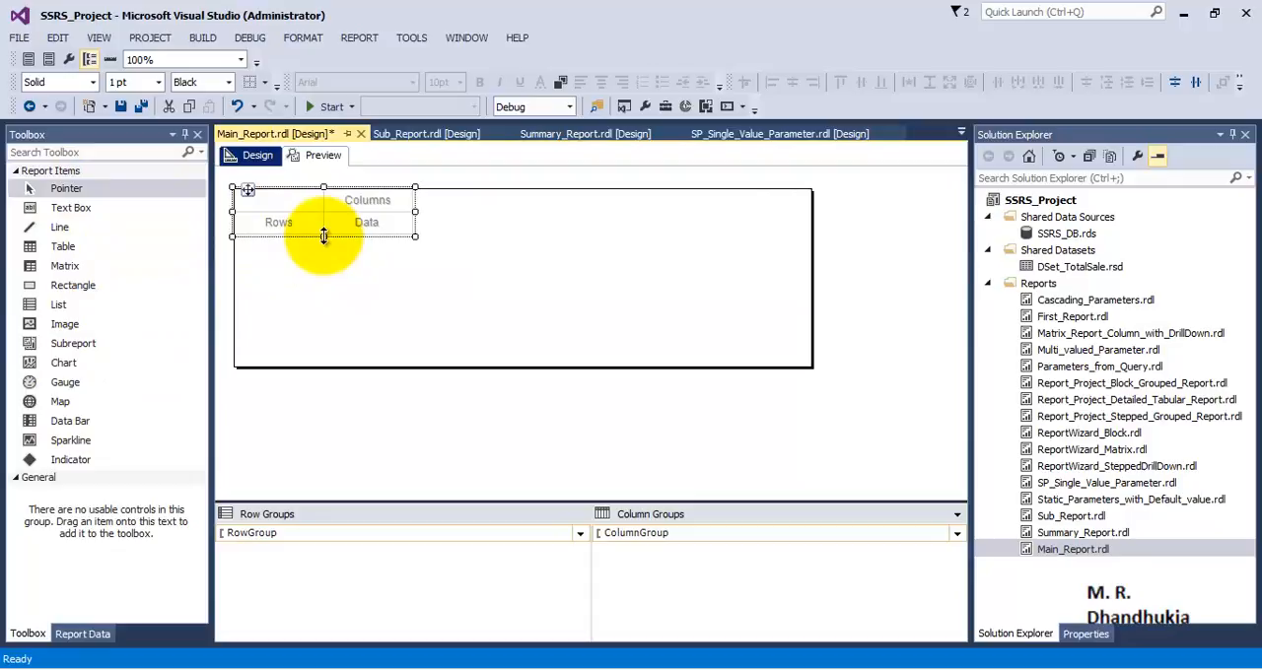
left_click(278, 221)
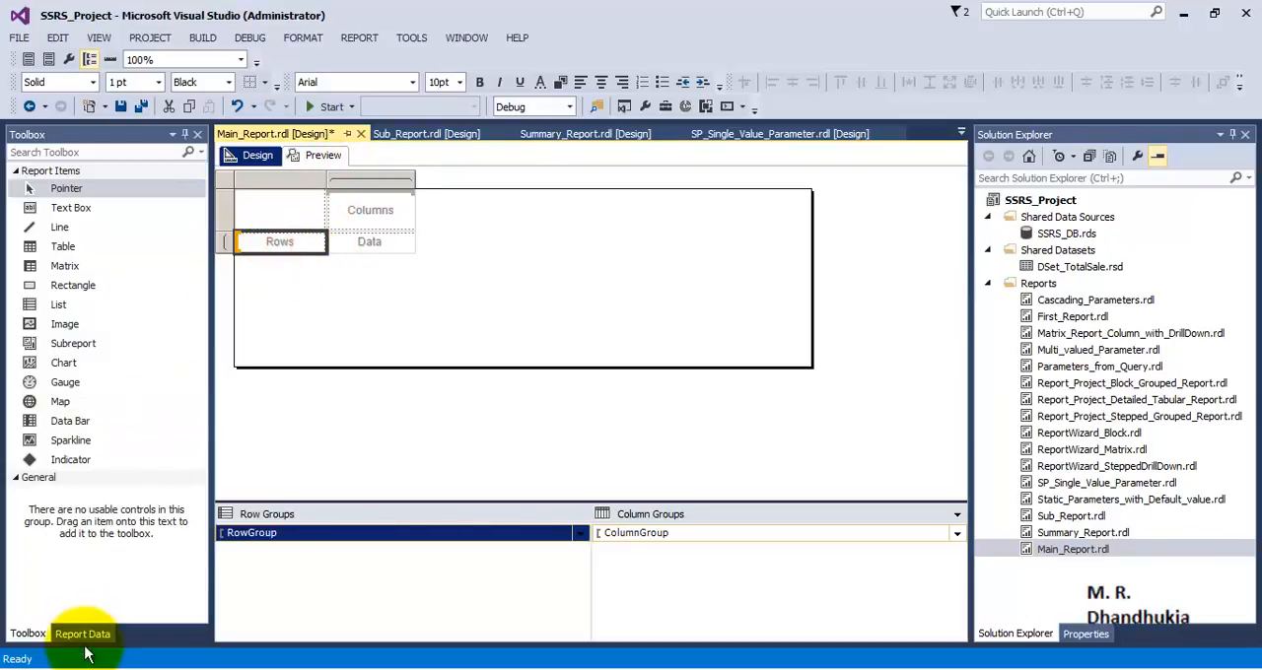
- Put the Region field in the row header and shade the header cells dark red
left_click(83, 633)
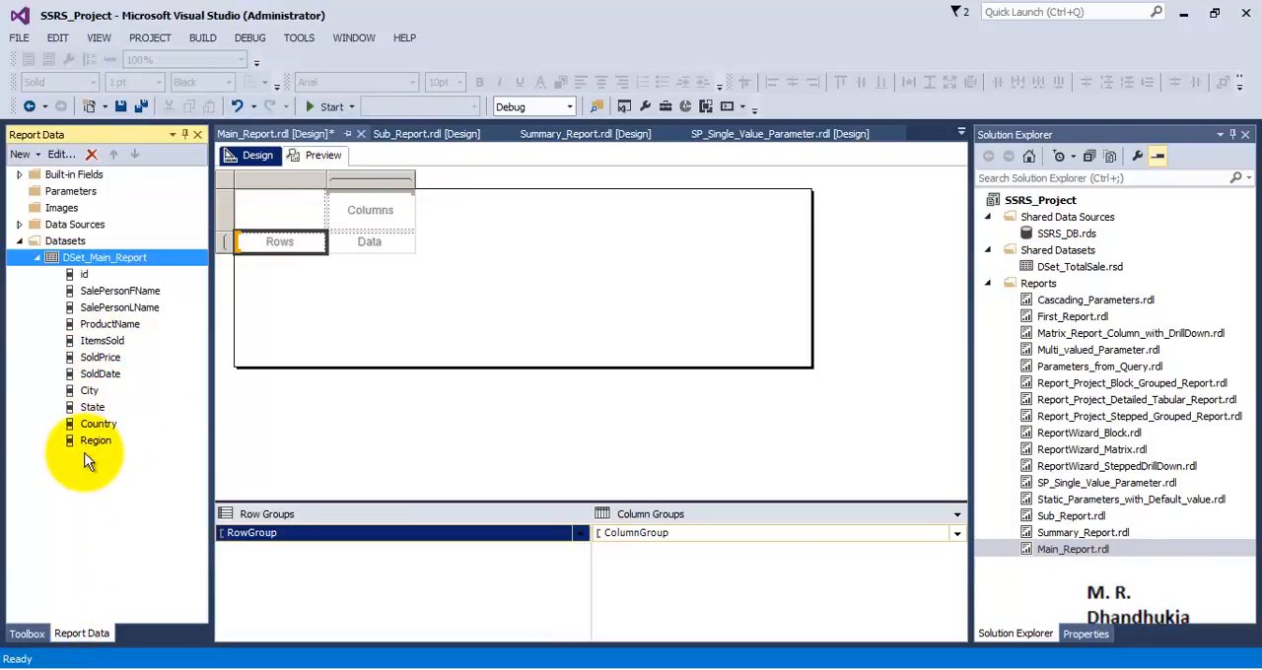
left_click_drag(95, 441, 280, 240)
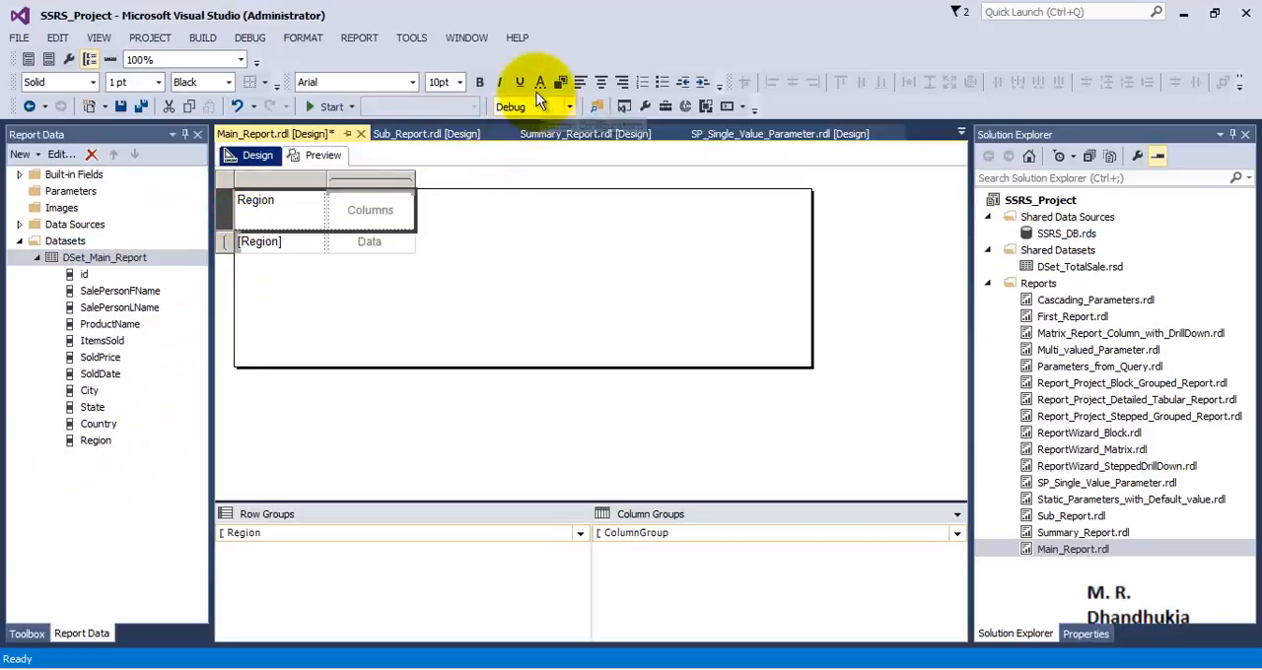
left_click(457, 83)
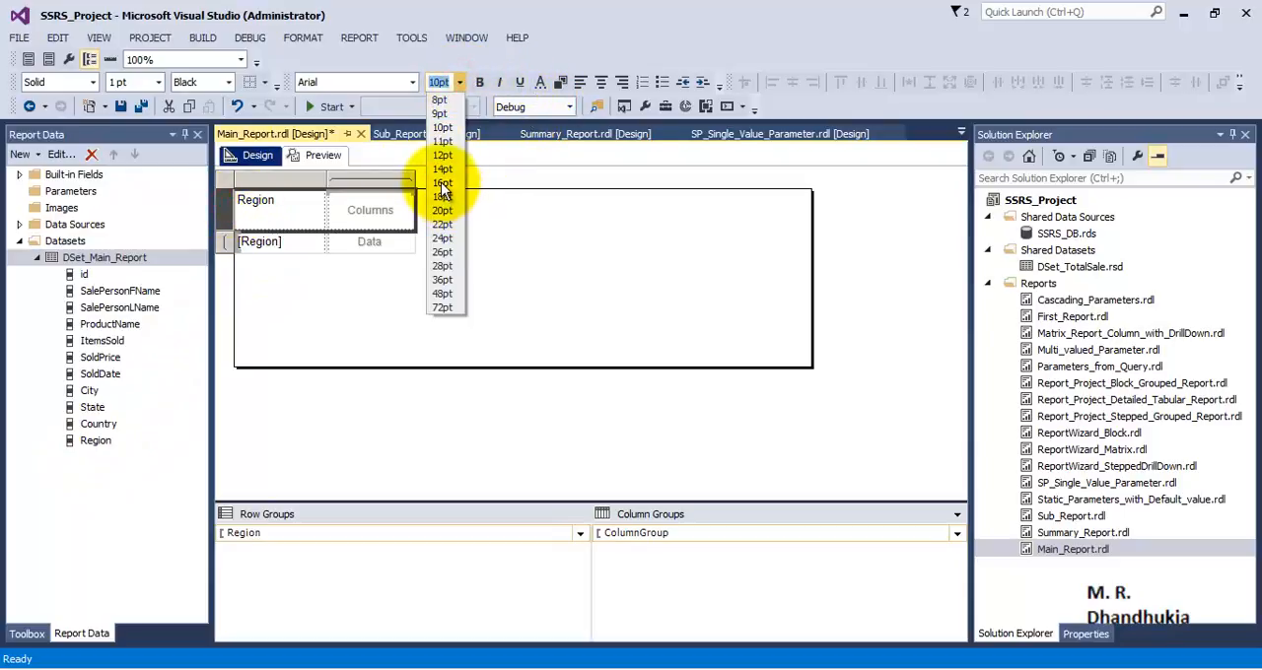
left_click(441, 169)
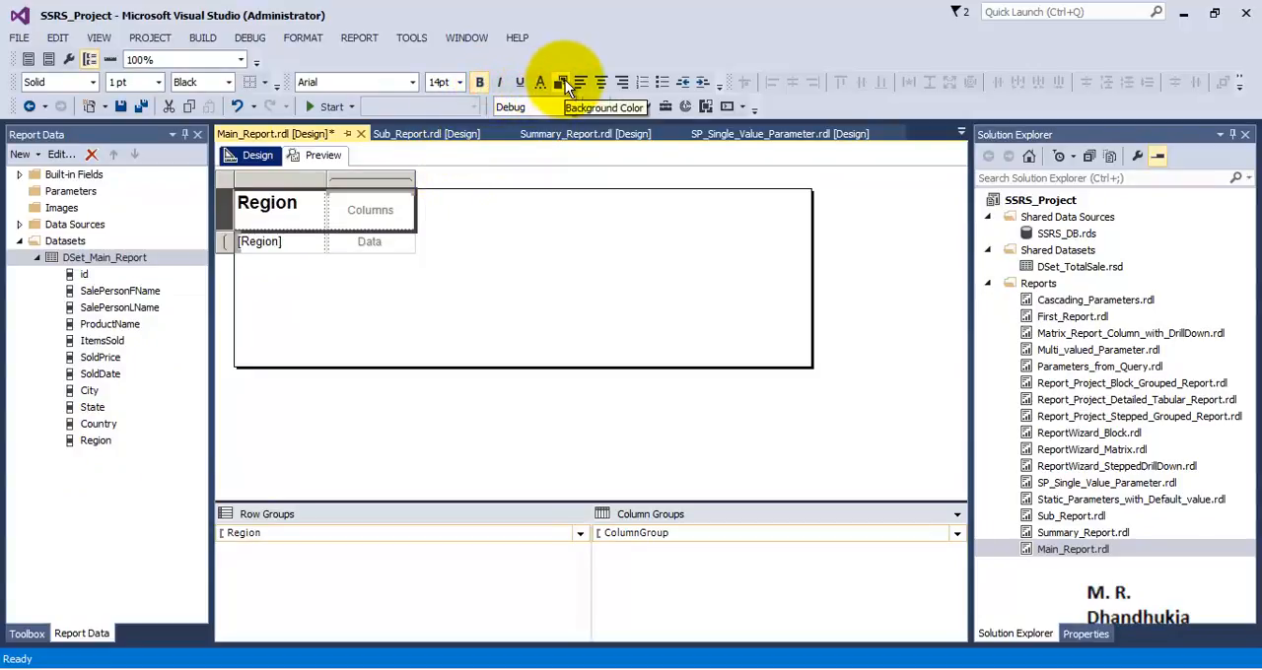
left_click(561, 83)
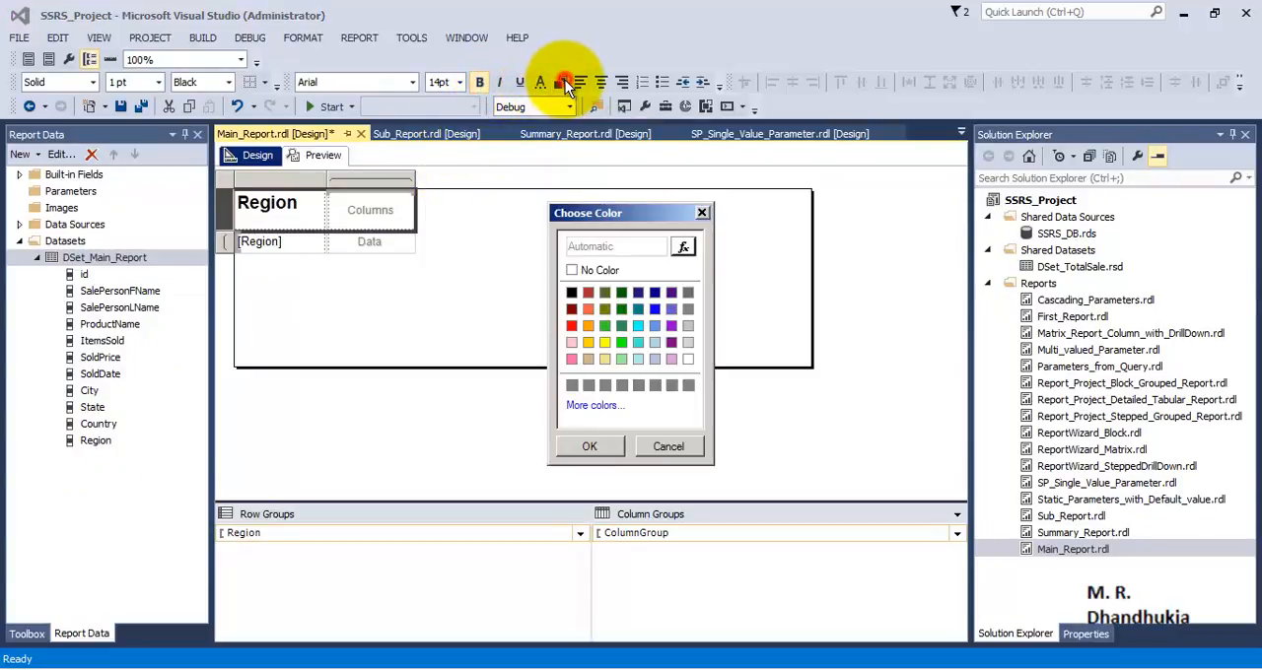
left_click(588, 445)
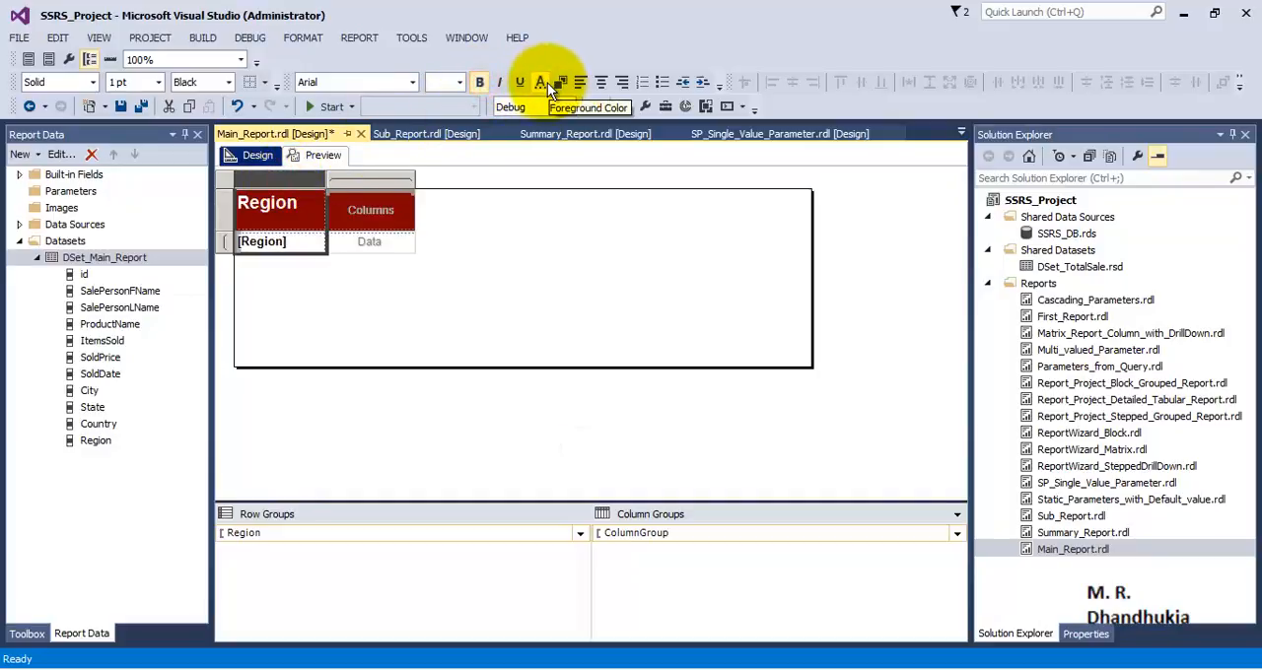
mouse_move(561, 89)
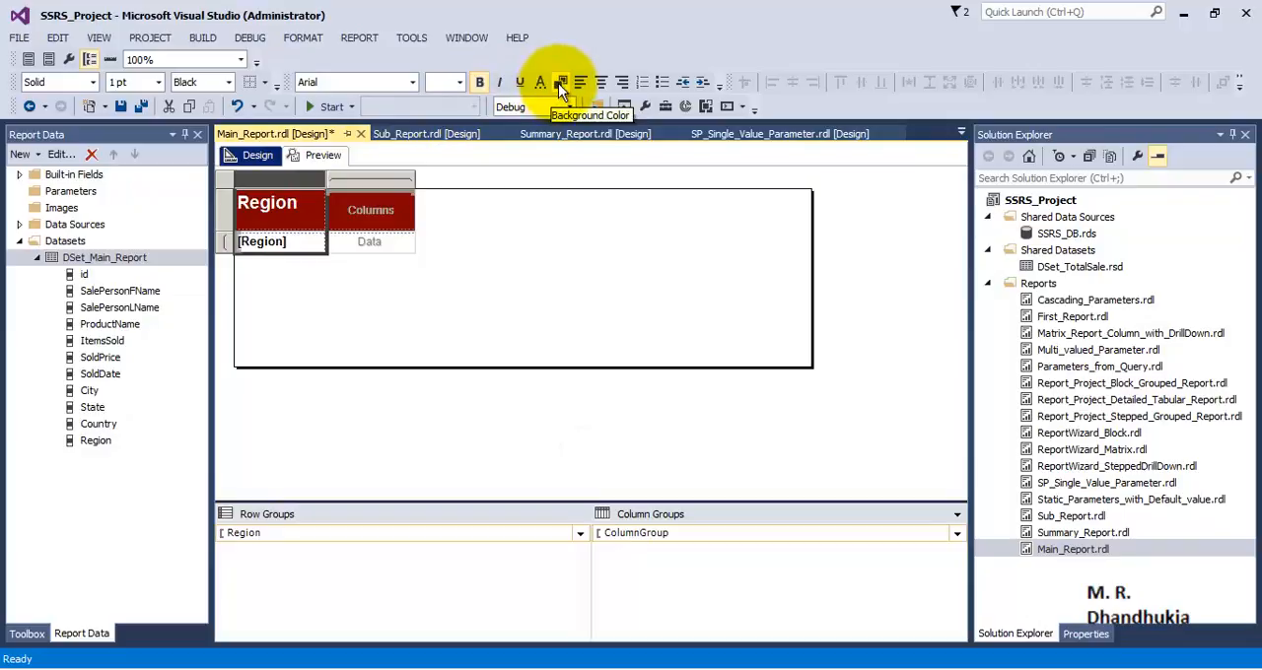
- Give the [Region] cell a dark-red background with light text
left_click(564, 82)
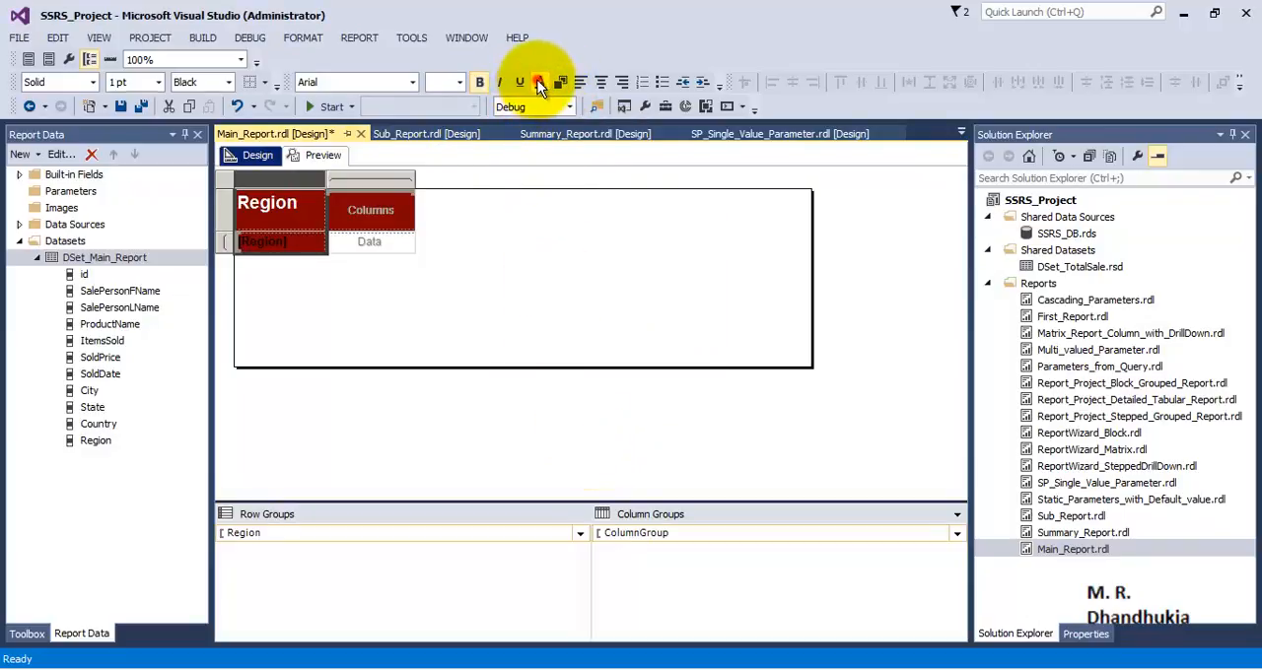
left_click(539, 83)
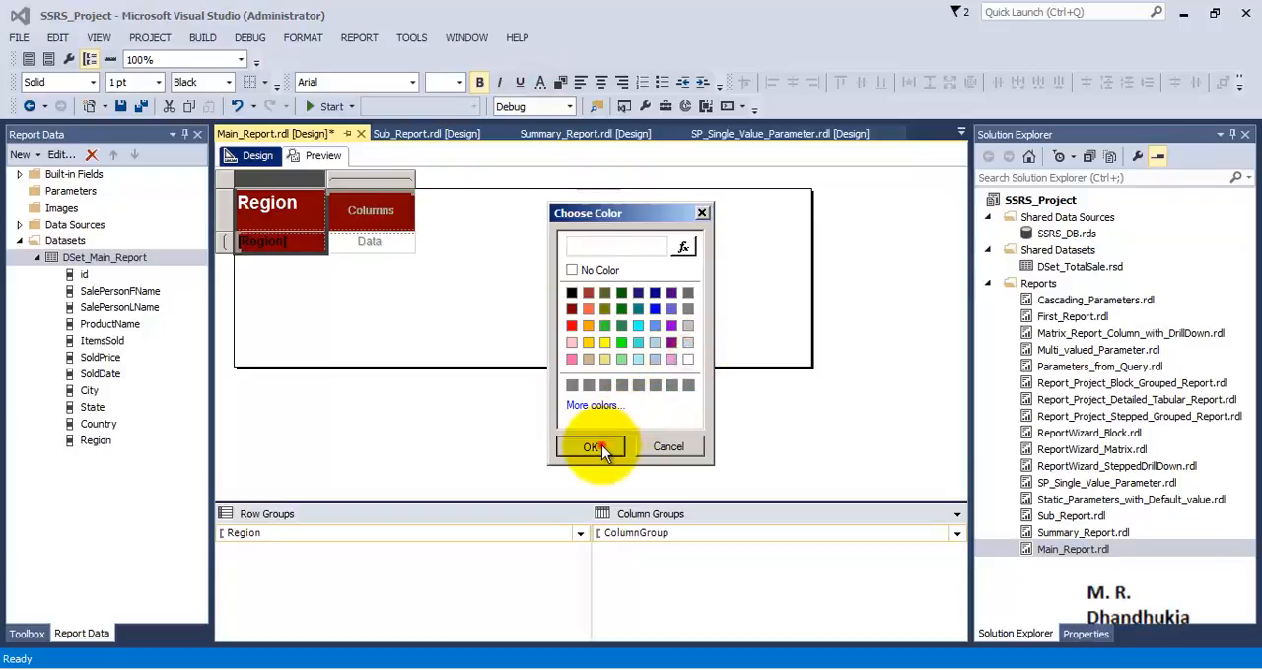
left_click(591, 445)
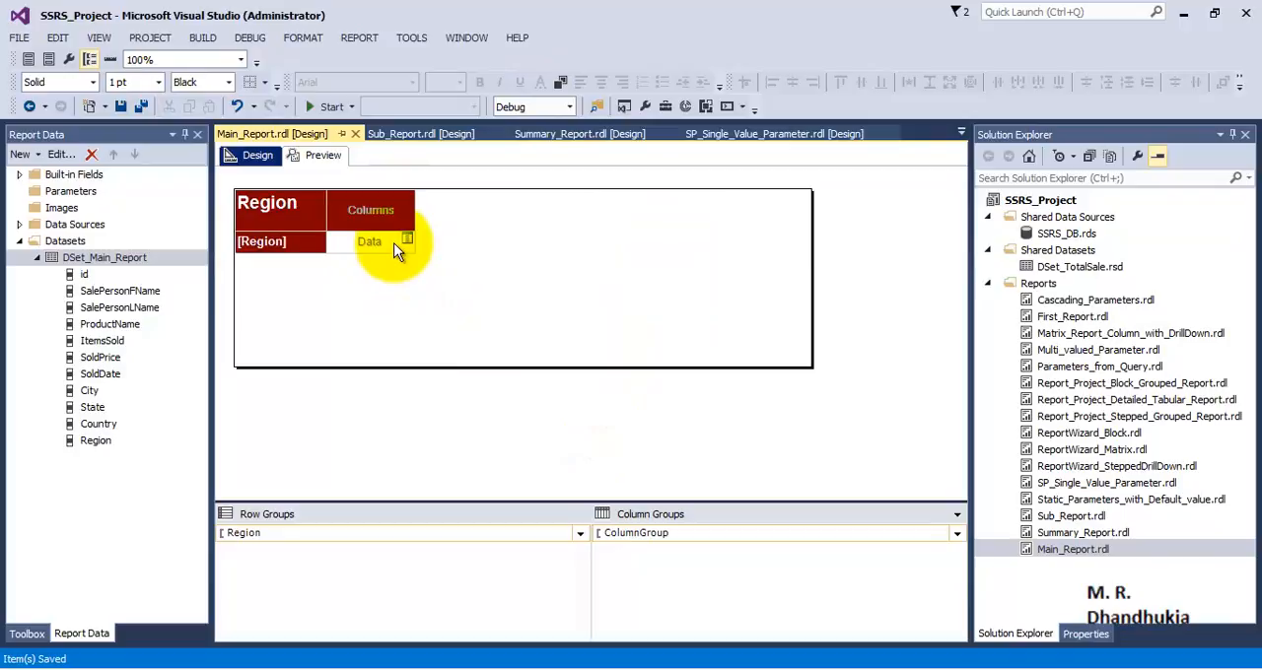
- Preview the report, then adjust the Region header's font size in Design
left_click(323, 154)
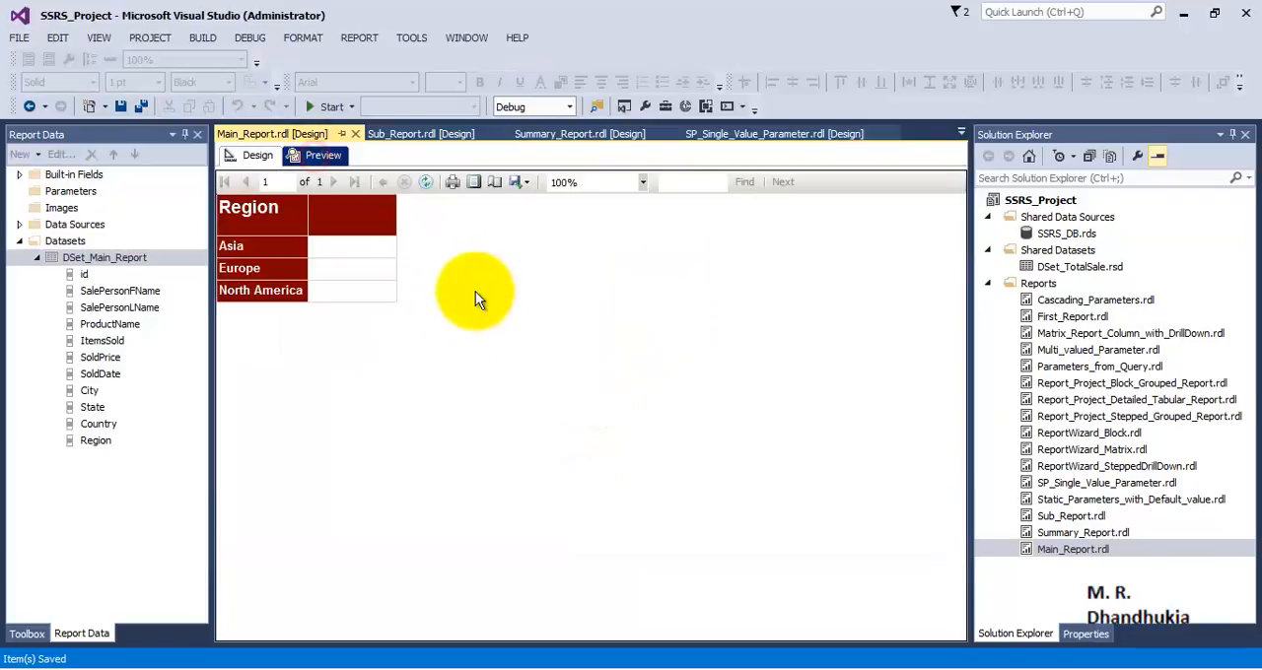
left_click(256, 154)
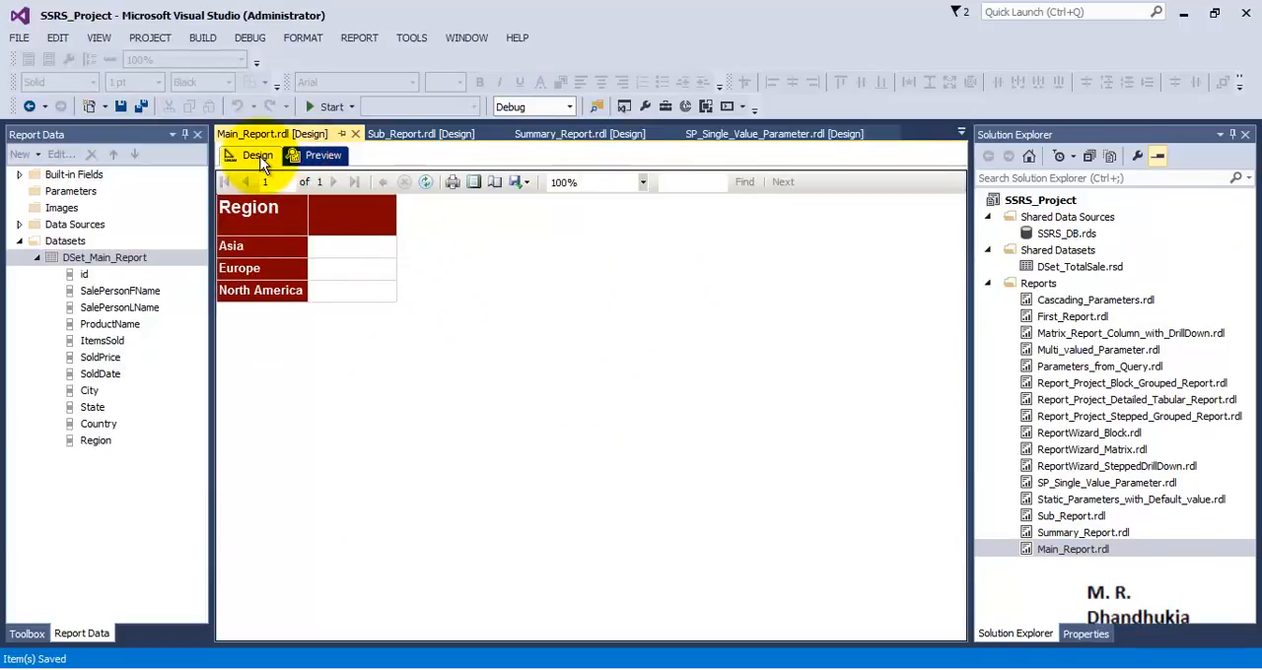
left_click(257, 154)
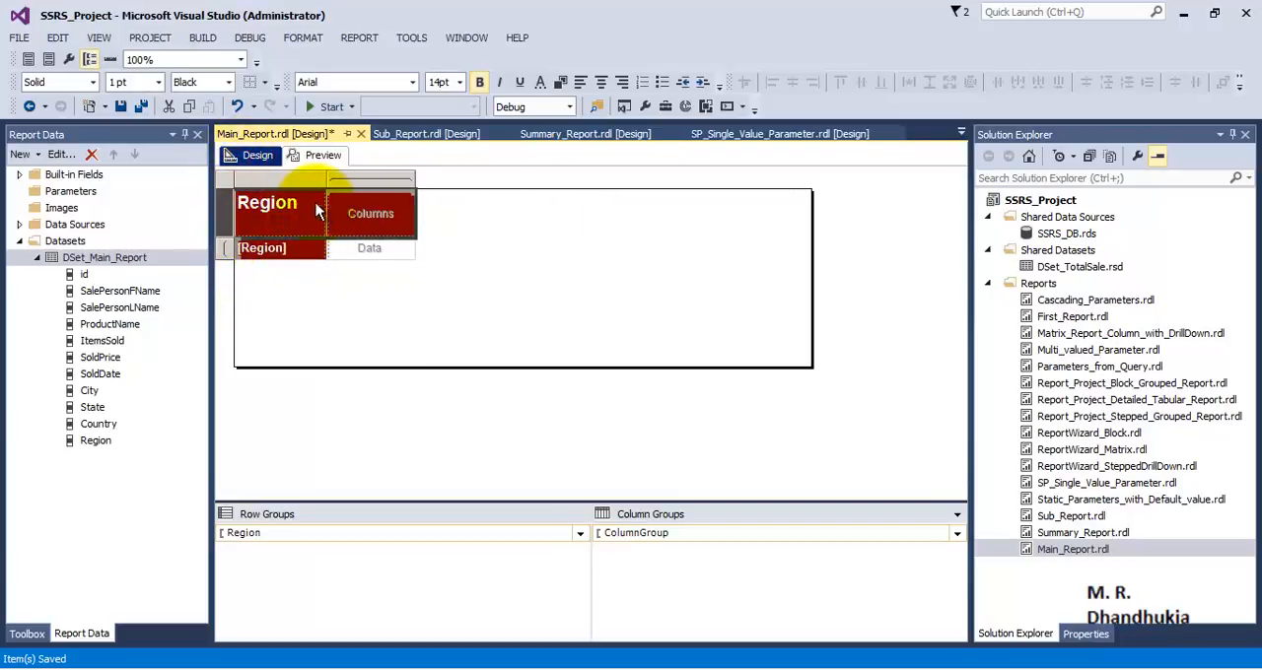
left_click(266, 201)
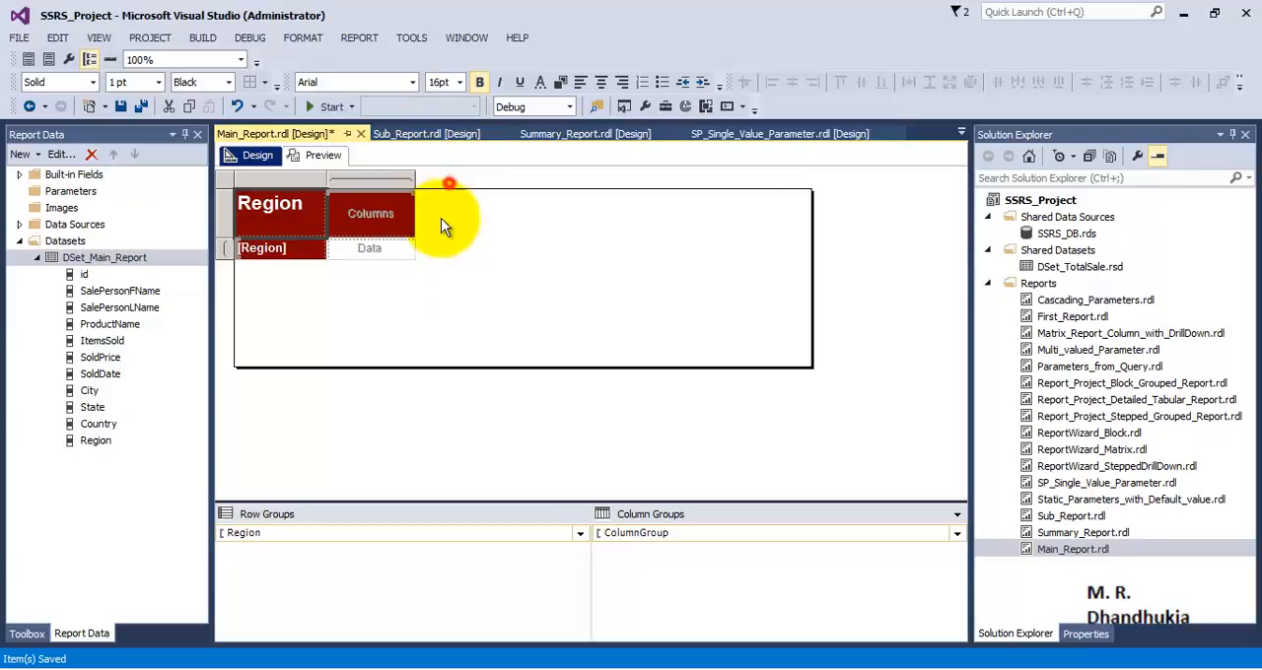
left_click(458, 83)
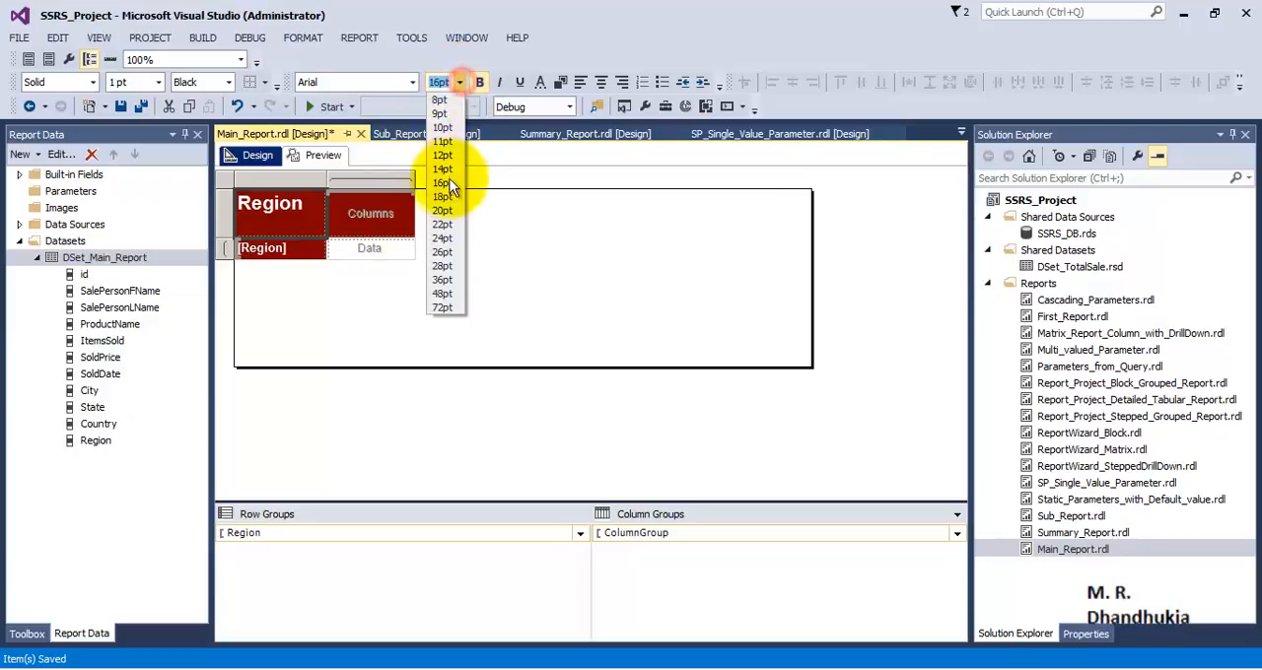
left_click(442, 197)
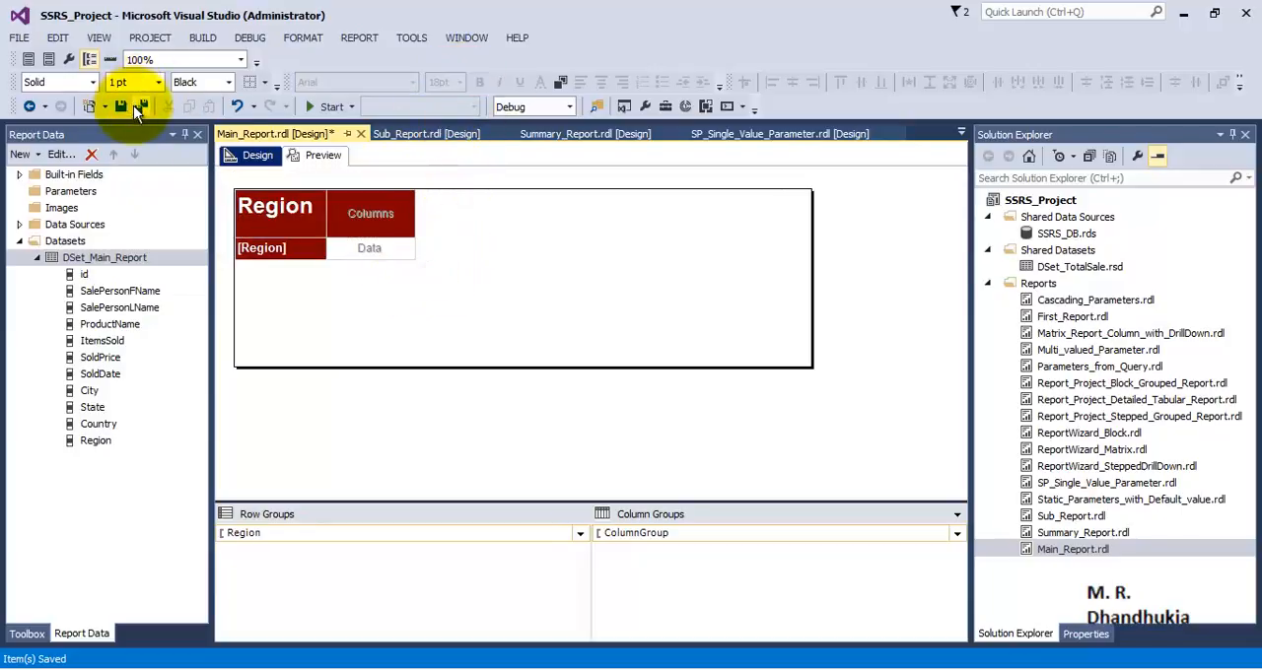
- Save and preview the dark-red Region matrix listing Asia, Europe and North America
left_click(323, 154)
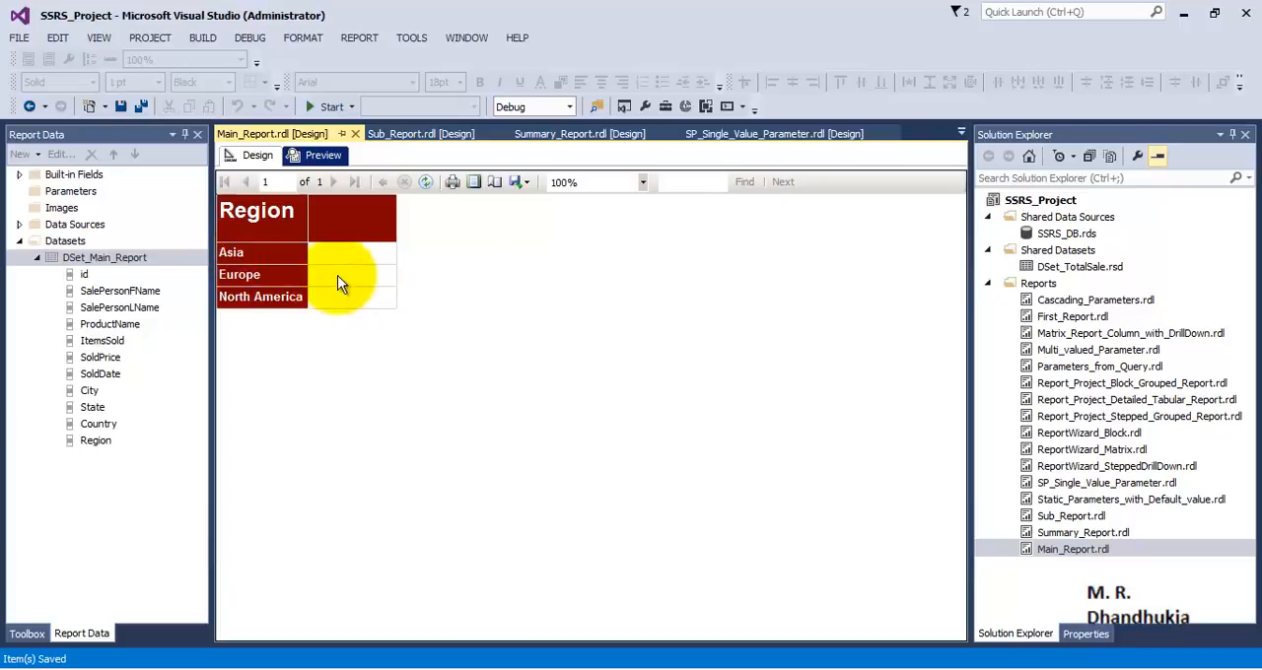
mouse_move(353, 307)
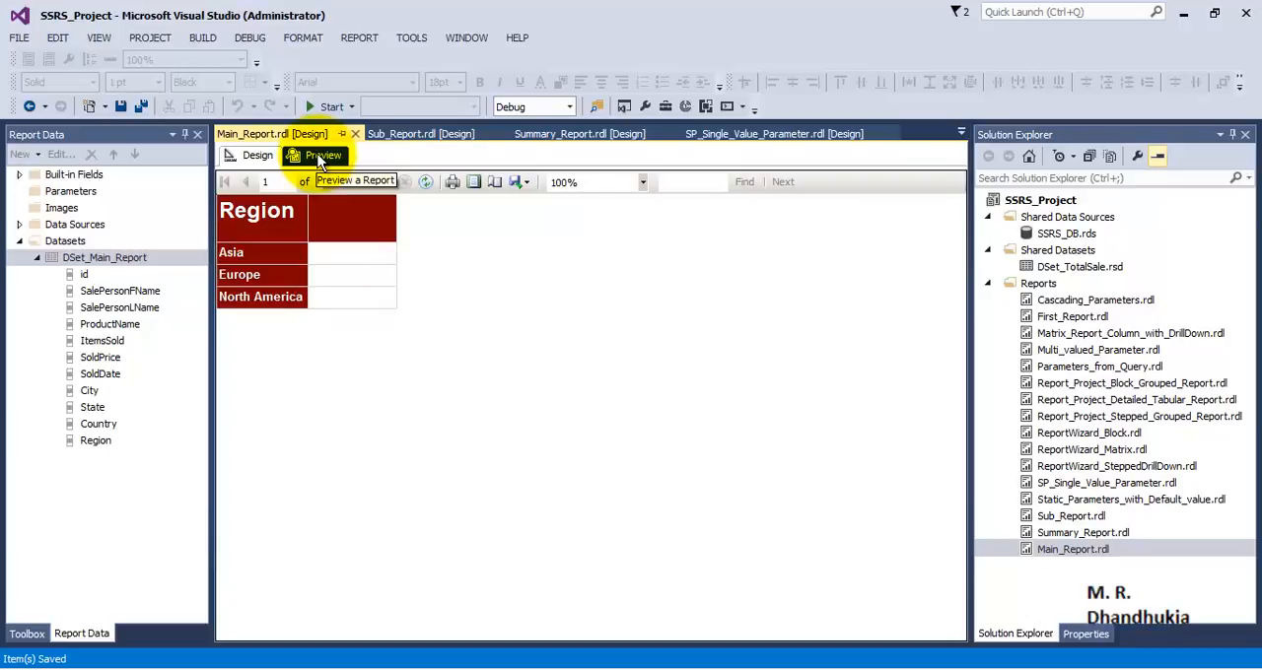
left_click(321, 154)
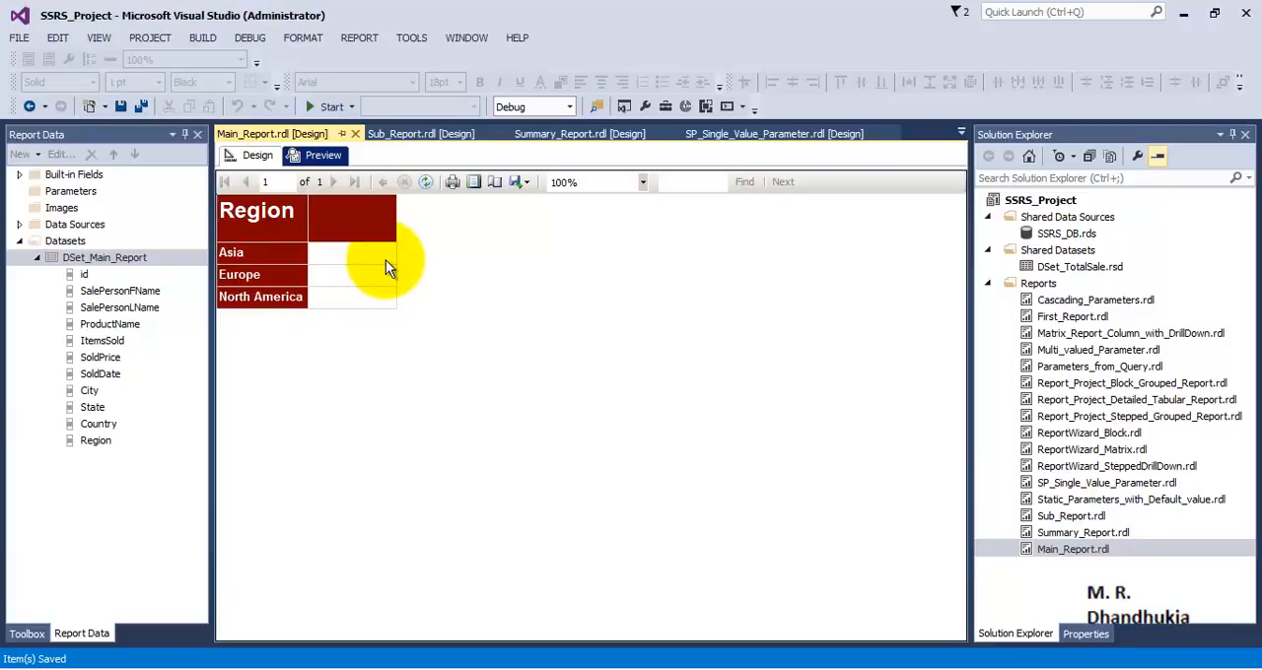
mouse_move(339, 272)
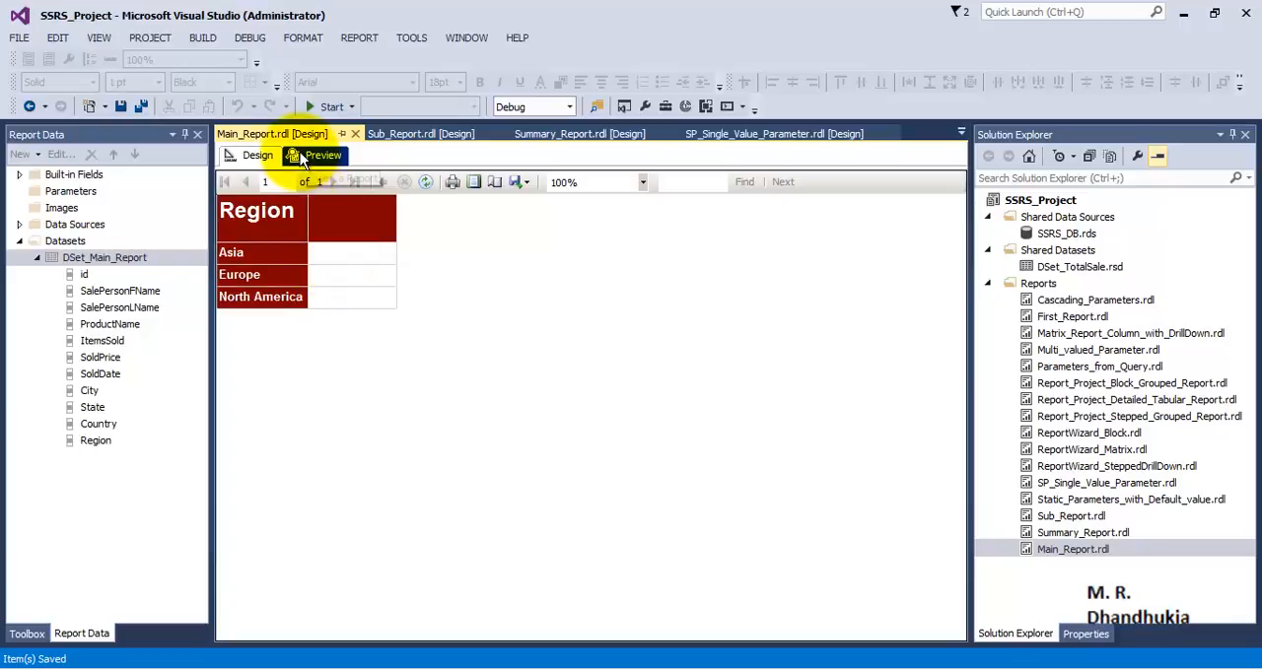
- Insert a subreport into the matrix's Data cell beside the Region rows
left_click(256, 154)
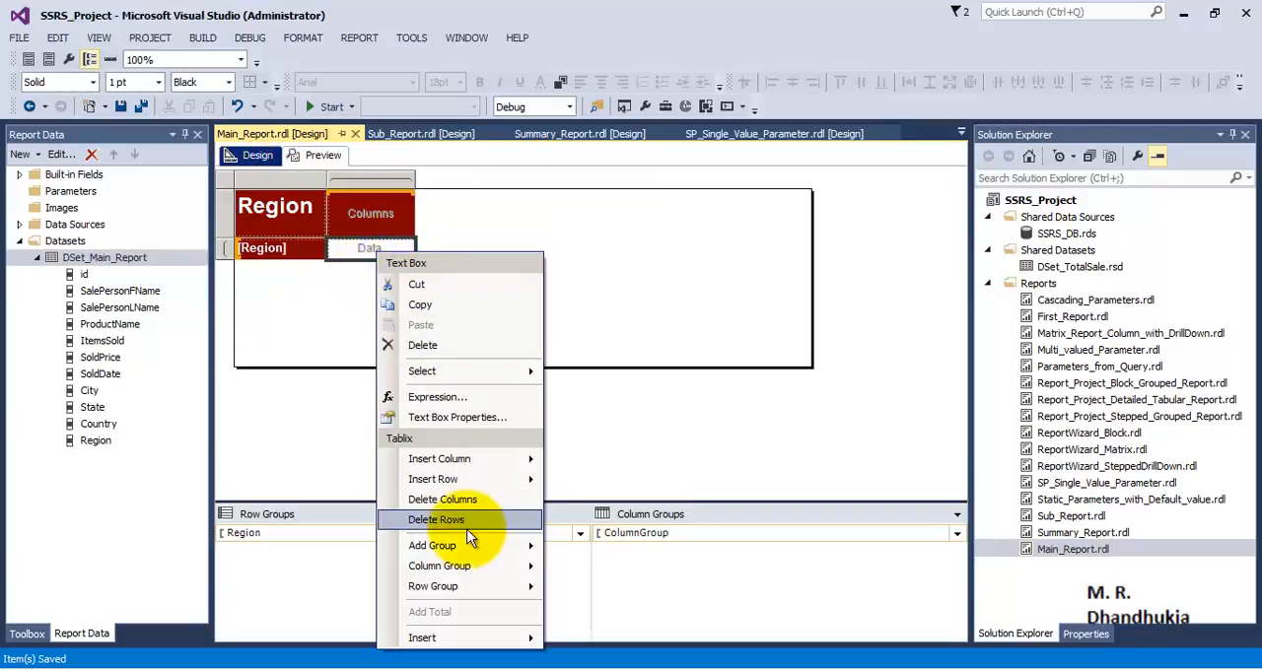
mouse_move(422, 639)
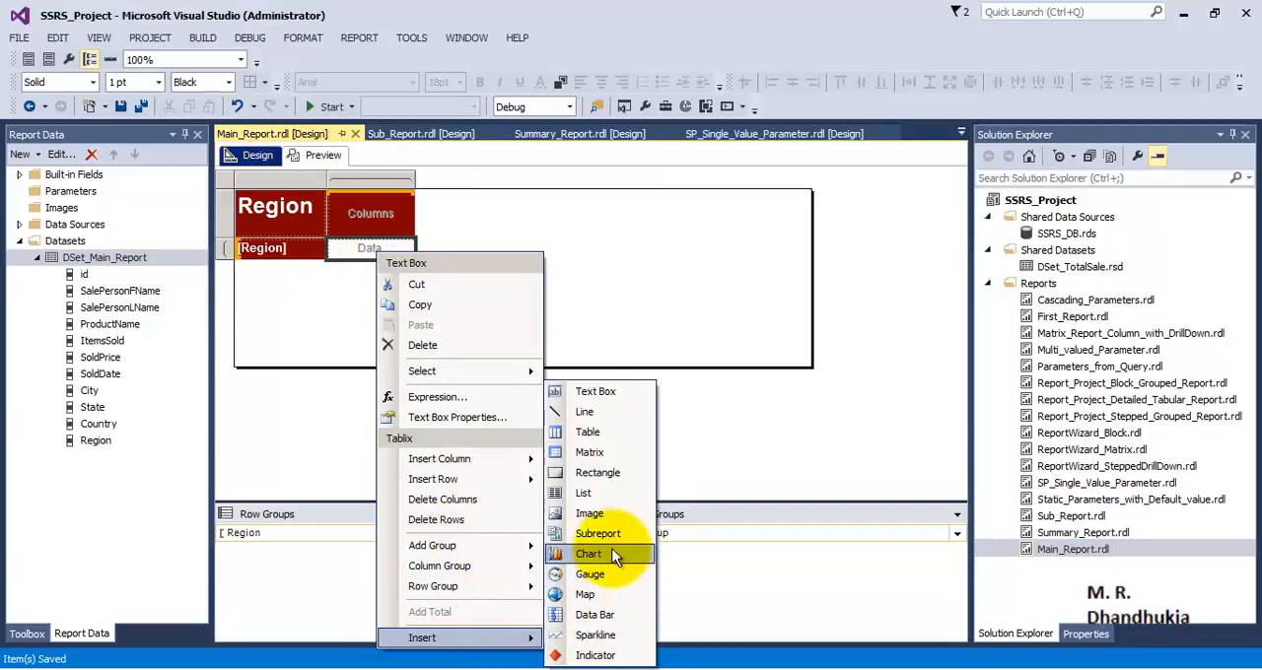
left_click(597, 533)
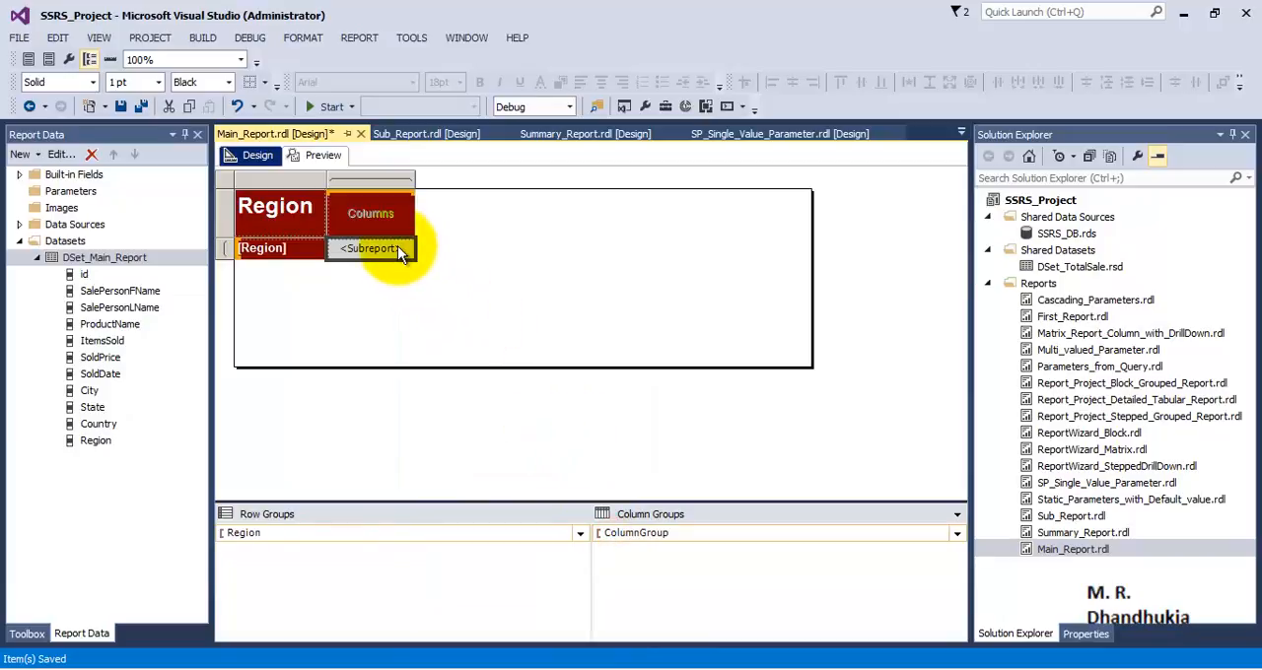
right_click(371, 249)
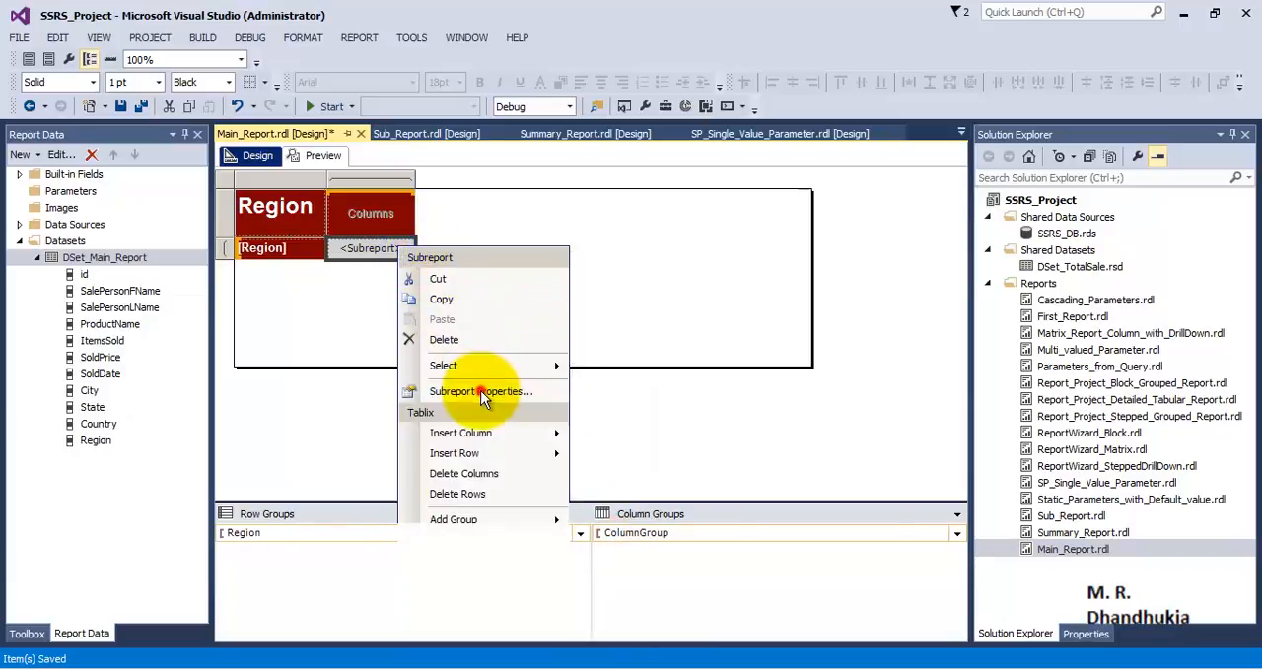
- Set the subreport to use Sub_Report in its properties
left_click(481, 390)
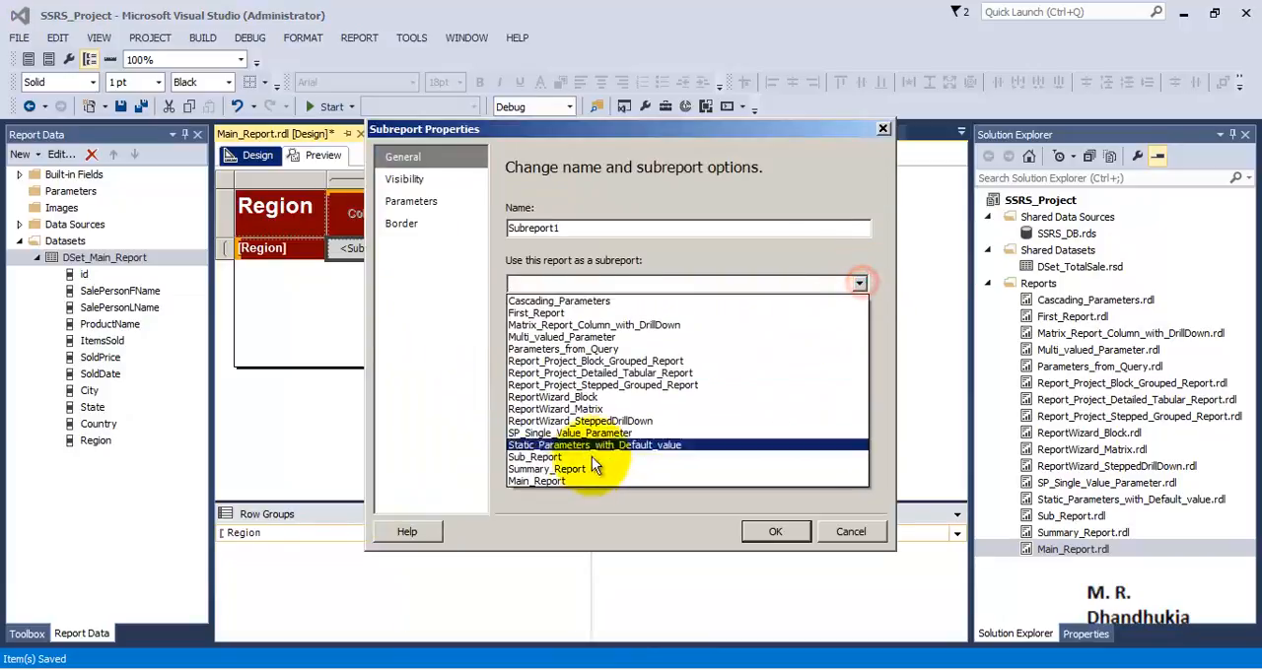
left_click(536, 458)
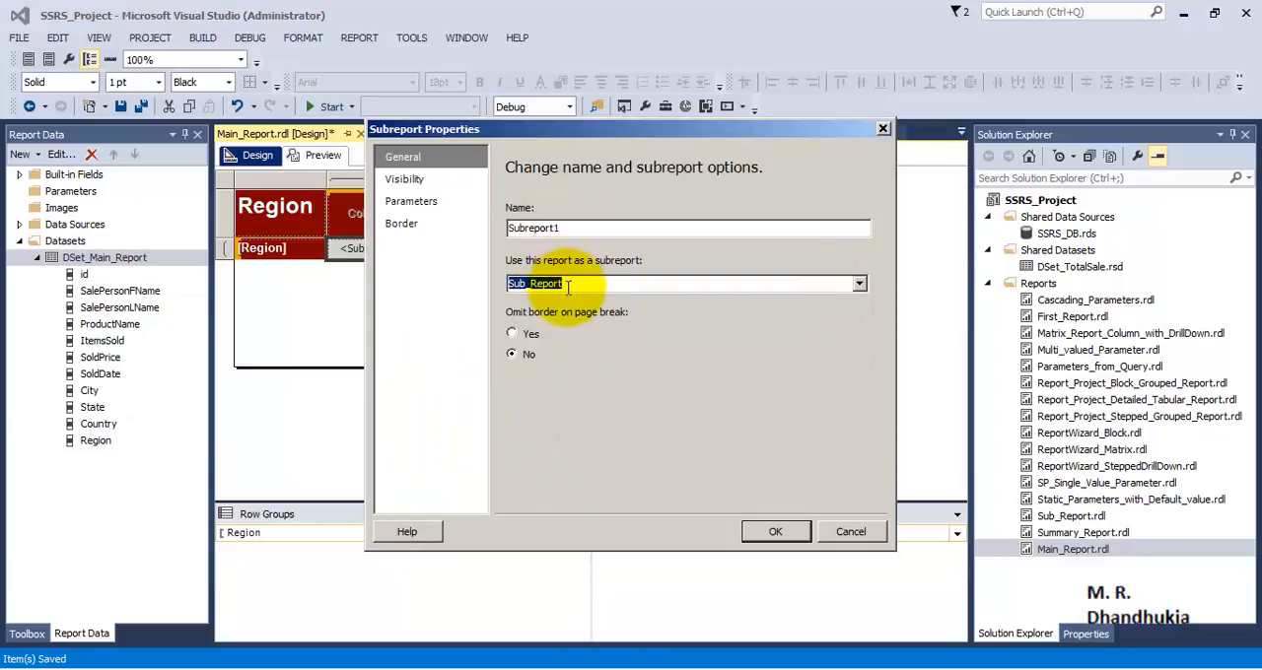
left_click(410, 202)
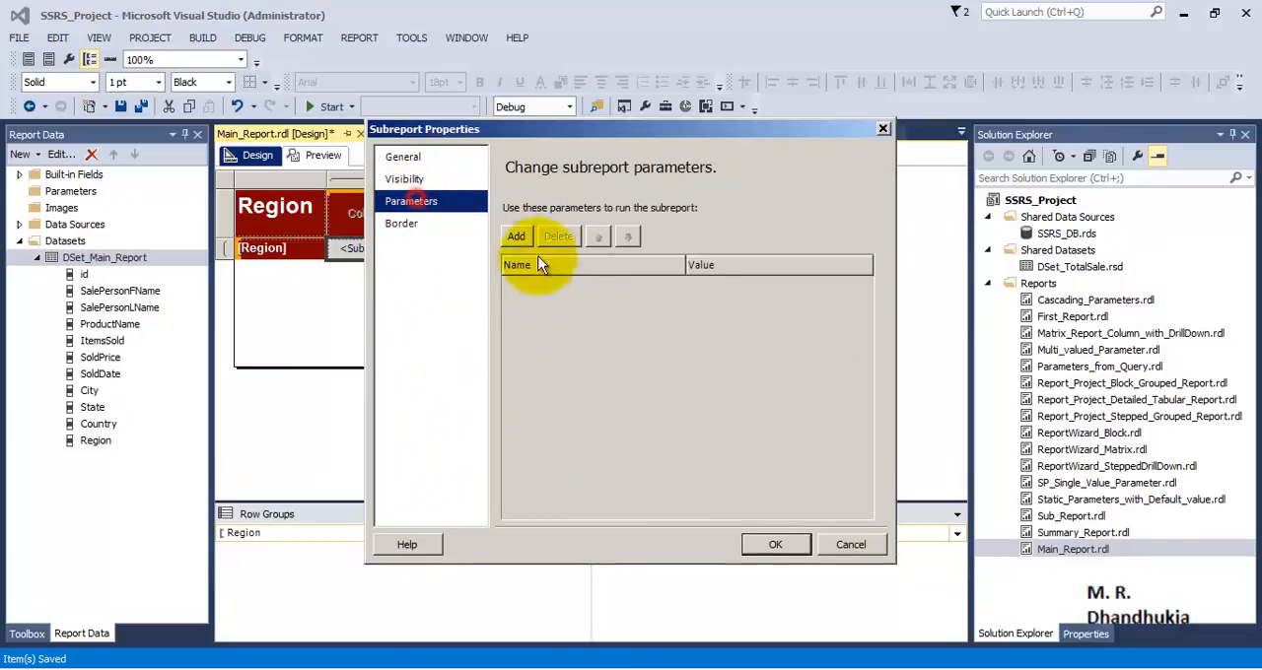
- Add a Region parameter passing the [Region] field and confirm
left_click(517, 235)
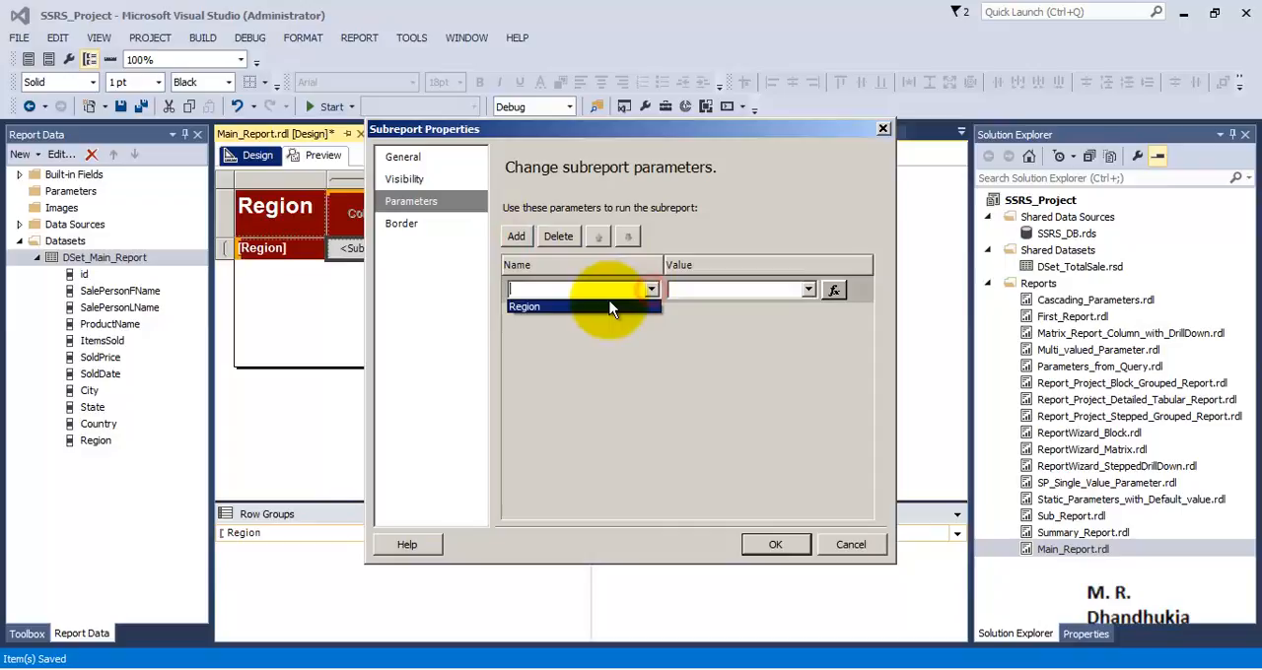
left_click(809, 288)
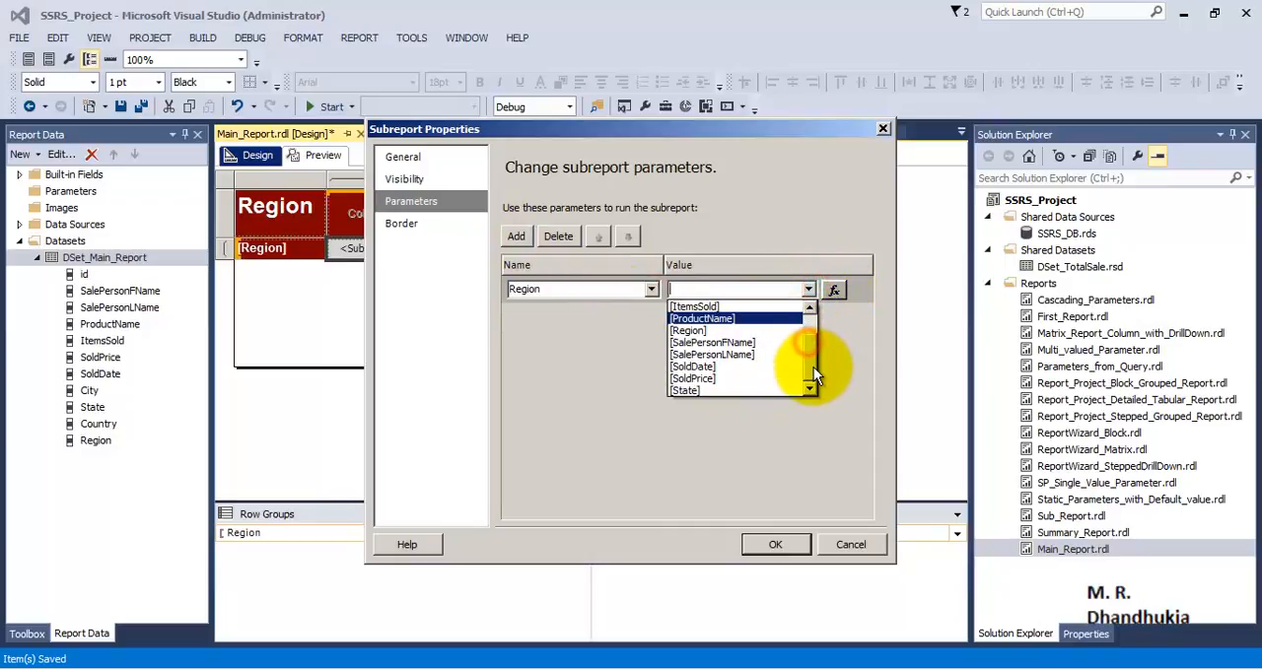
left_click(688, 331)
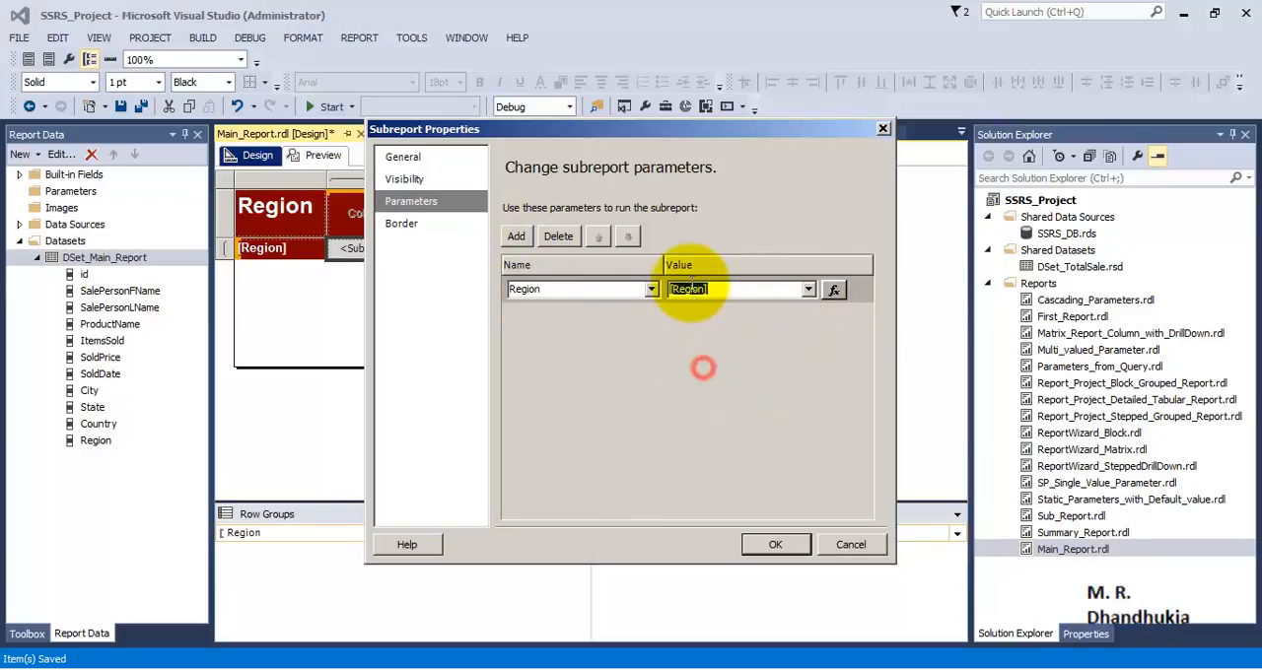
left_click(775, 545)
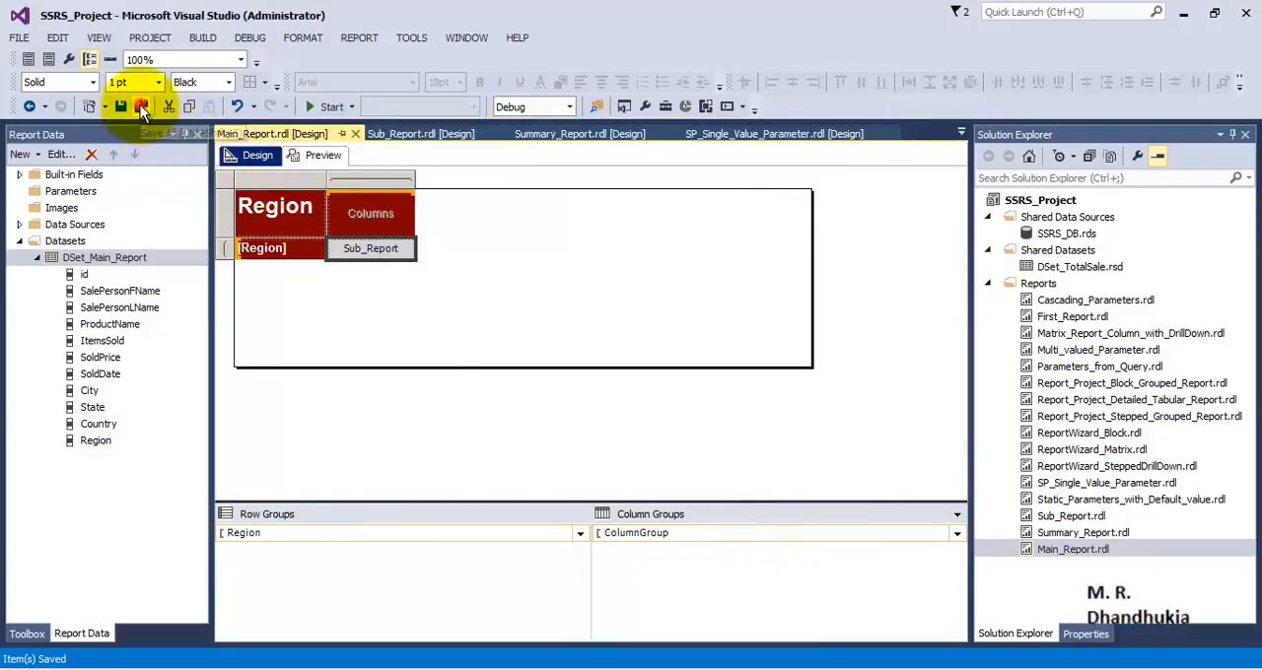
- Save and preview Main_Report with each region's embedded Sub_Report table
left_click(323, 154)
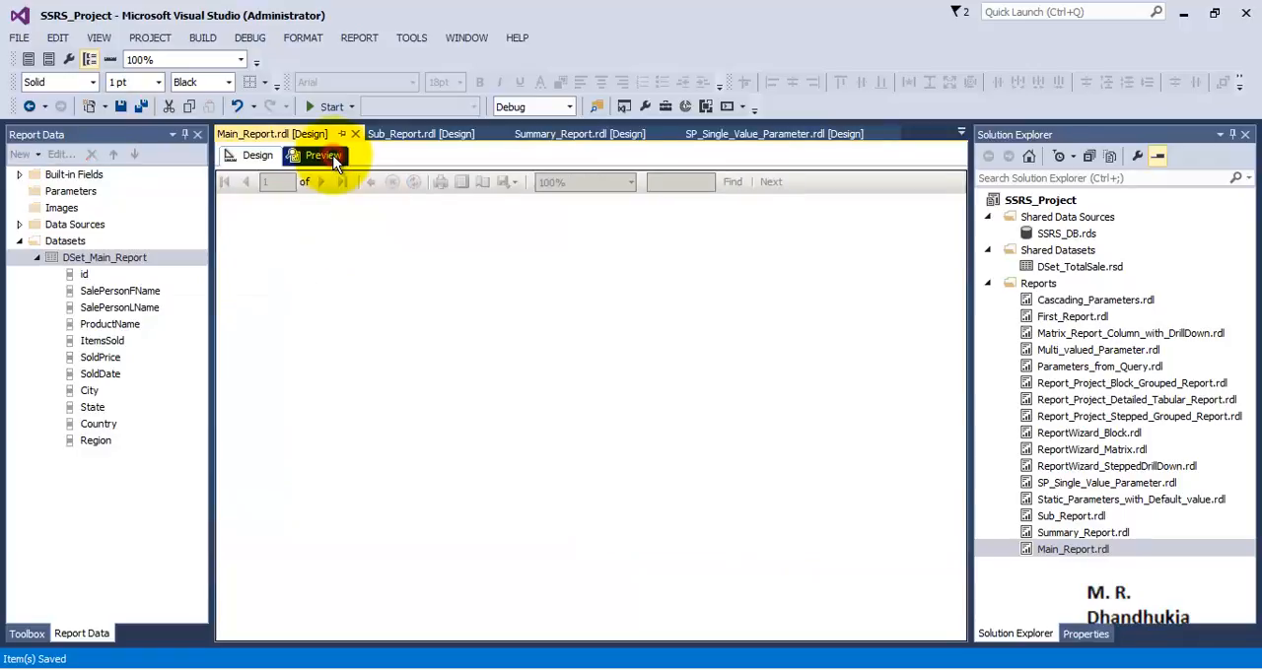
left_click(324, 154)
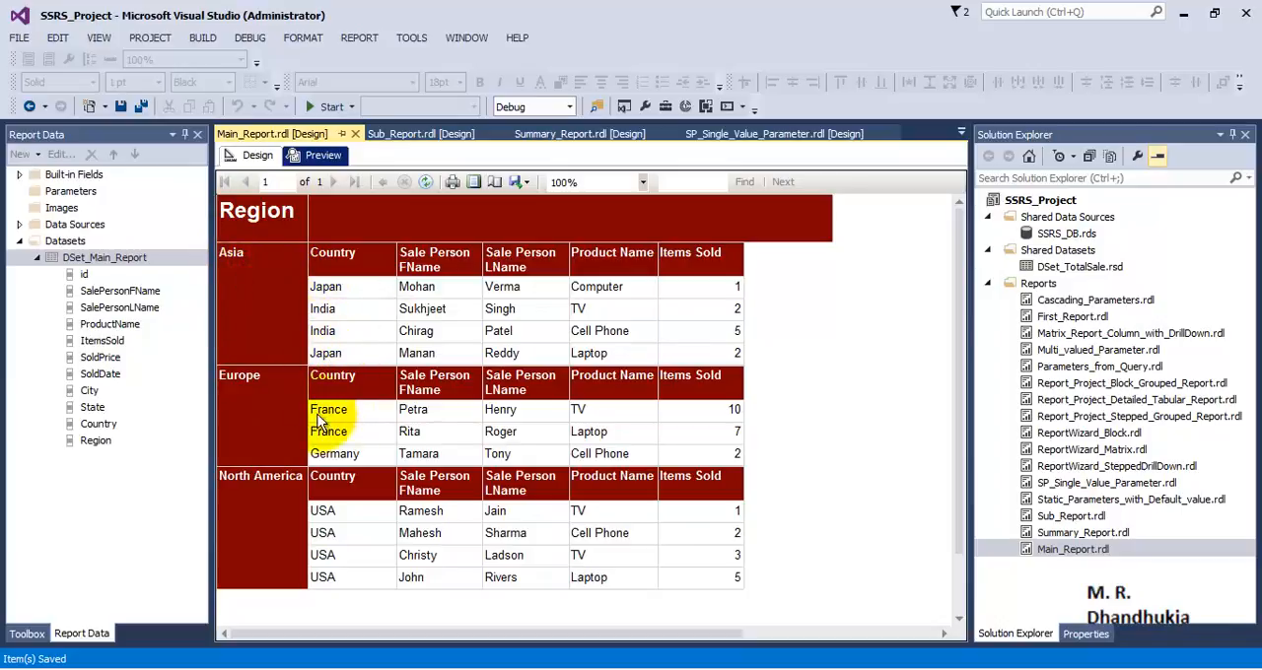
mouse_move(404, 562)
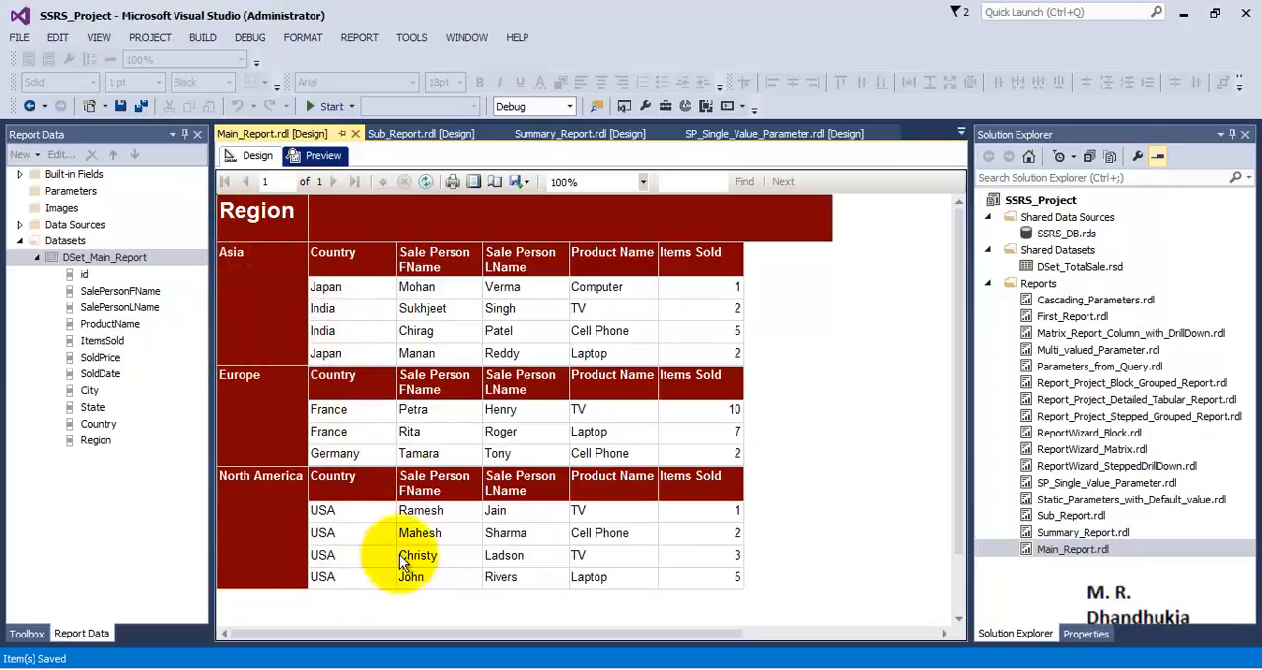